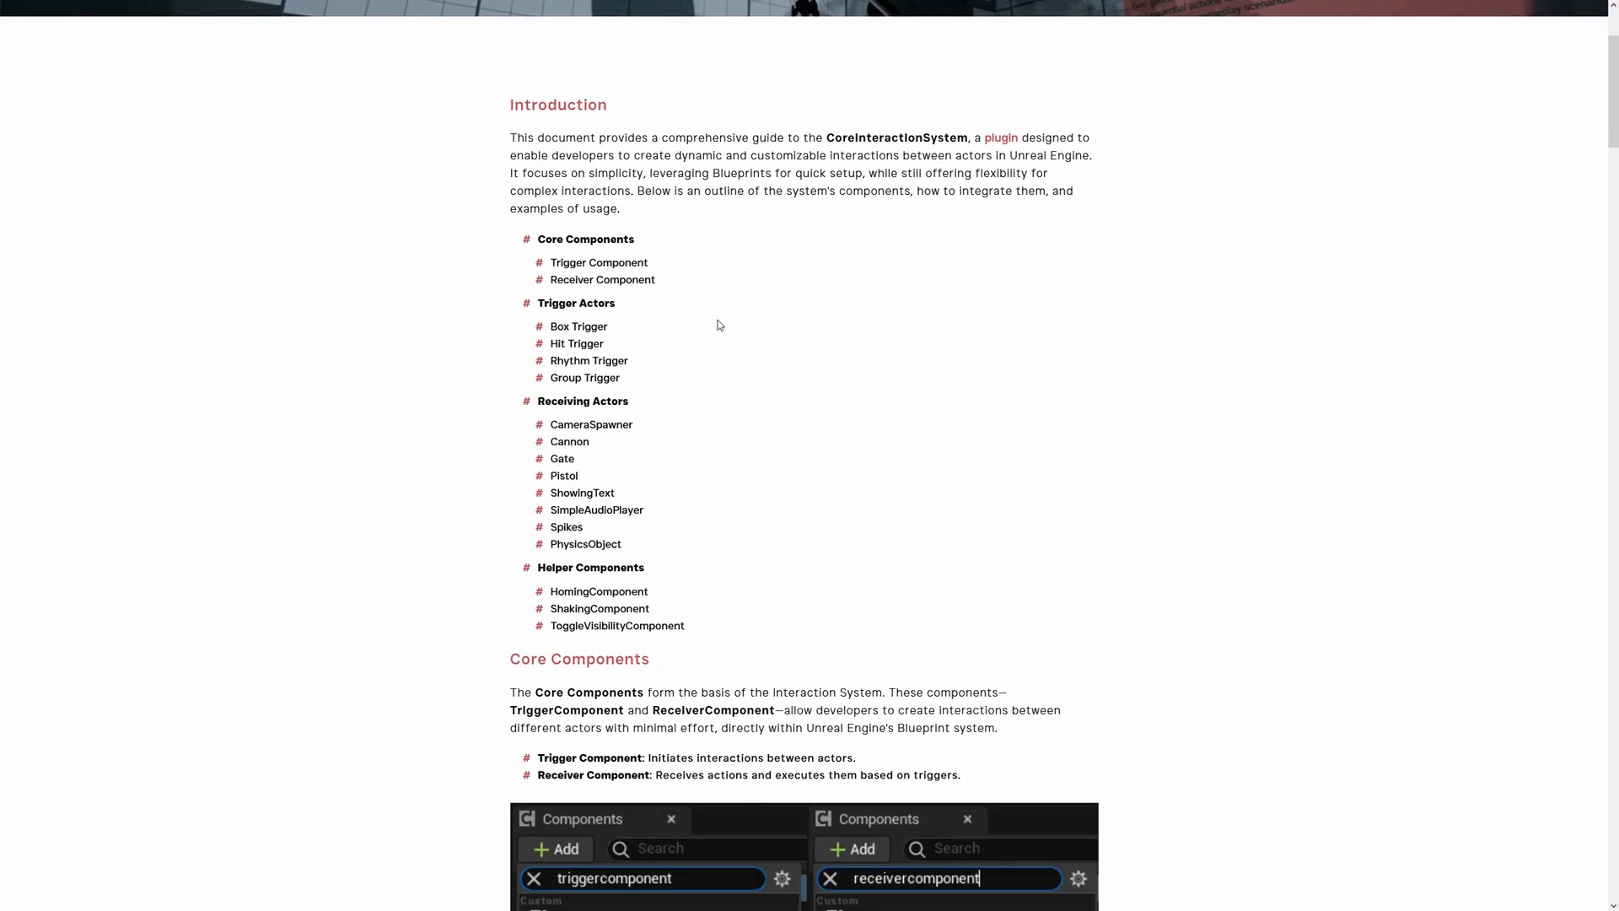
# Step: Save the modified level with Save Selected before switching to DynamicTransformToolkit_Overview2
pyautogui.scroll(-3)
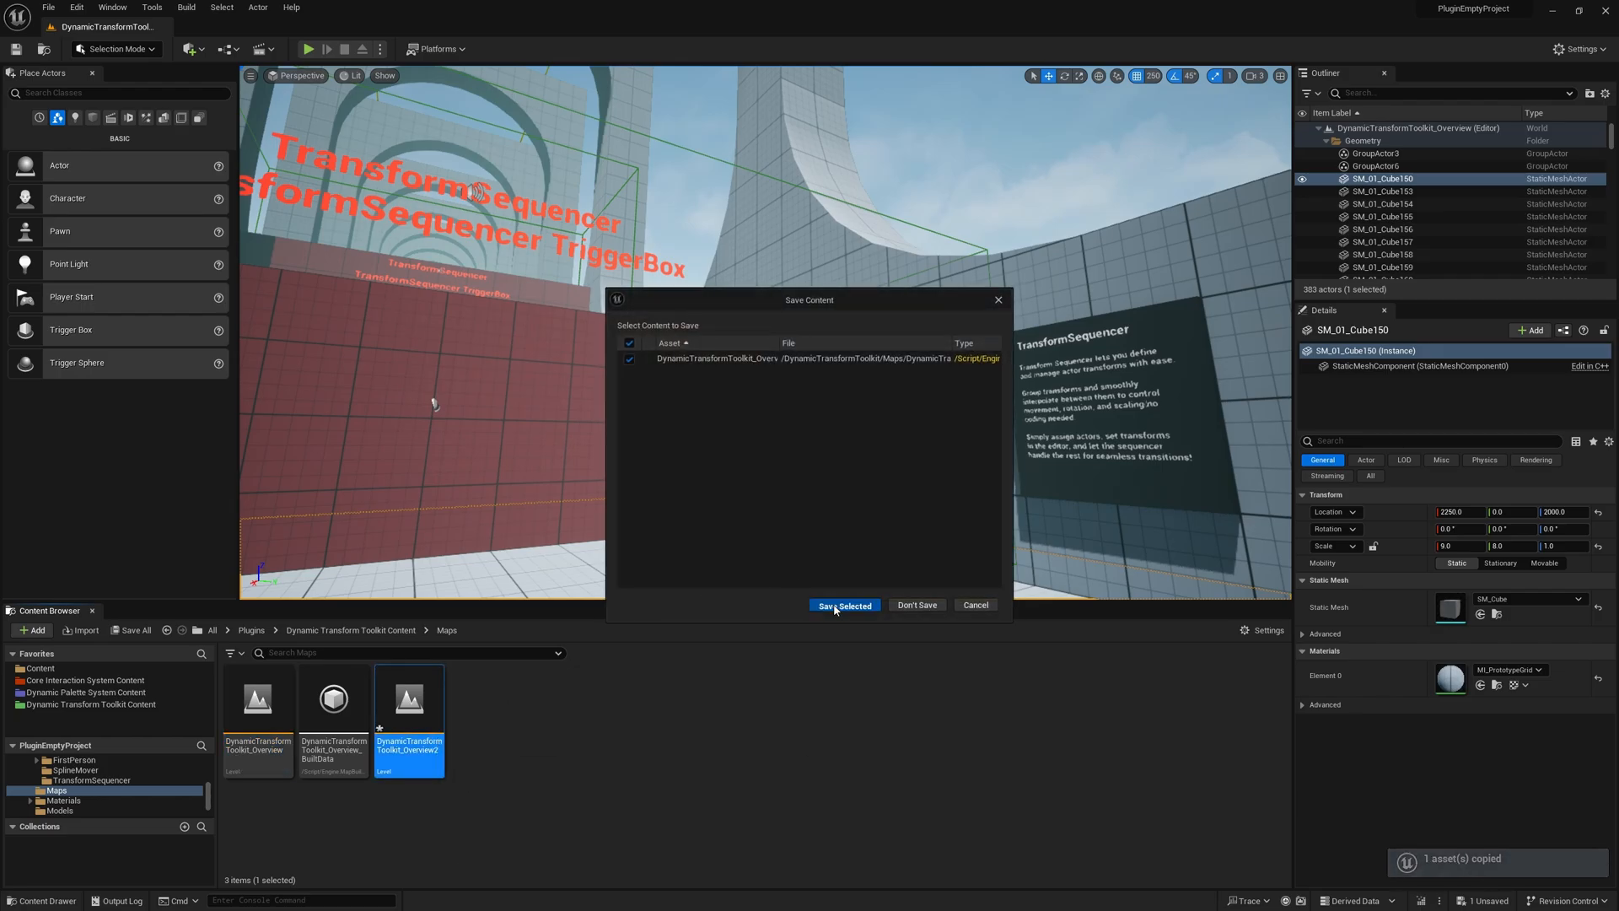
pyautogui.click(843, 606)
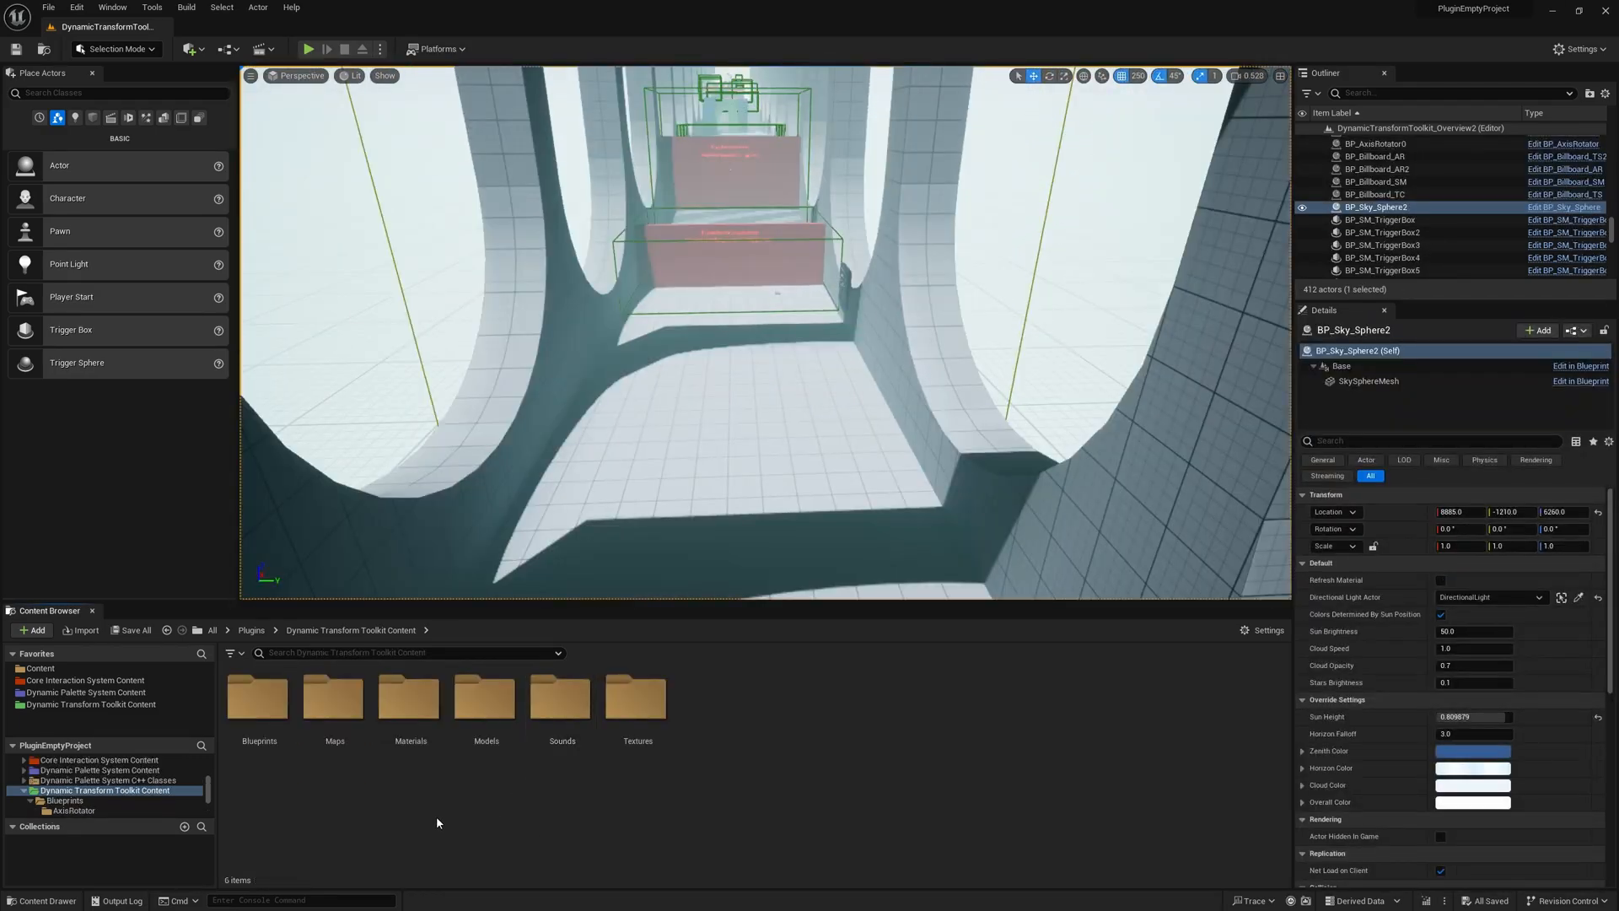
pyautogui.doubleClick(258, 696)
pyautogui.write('group')
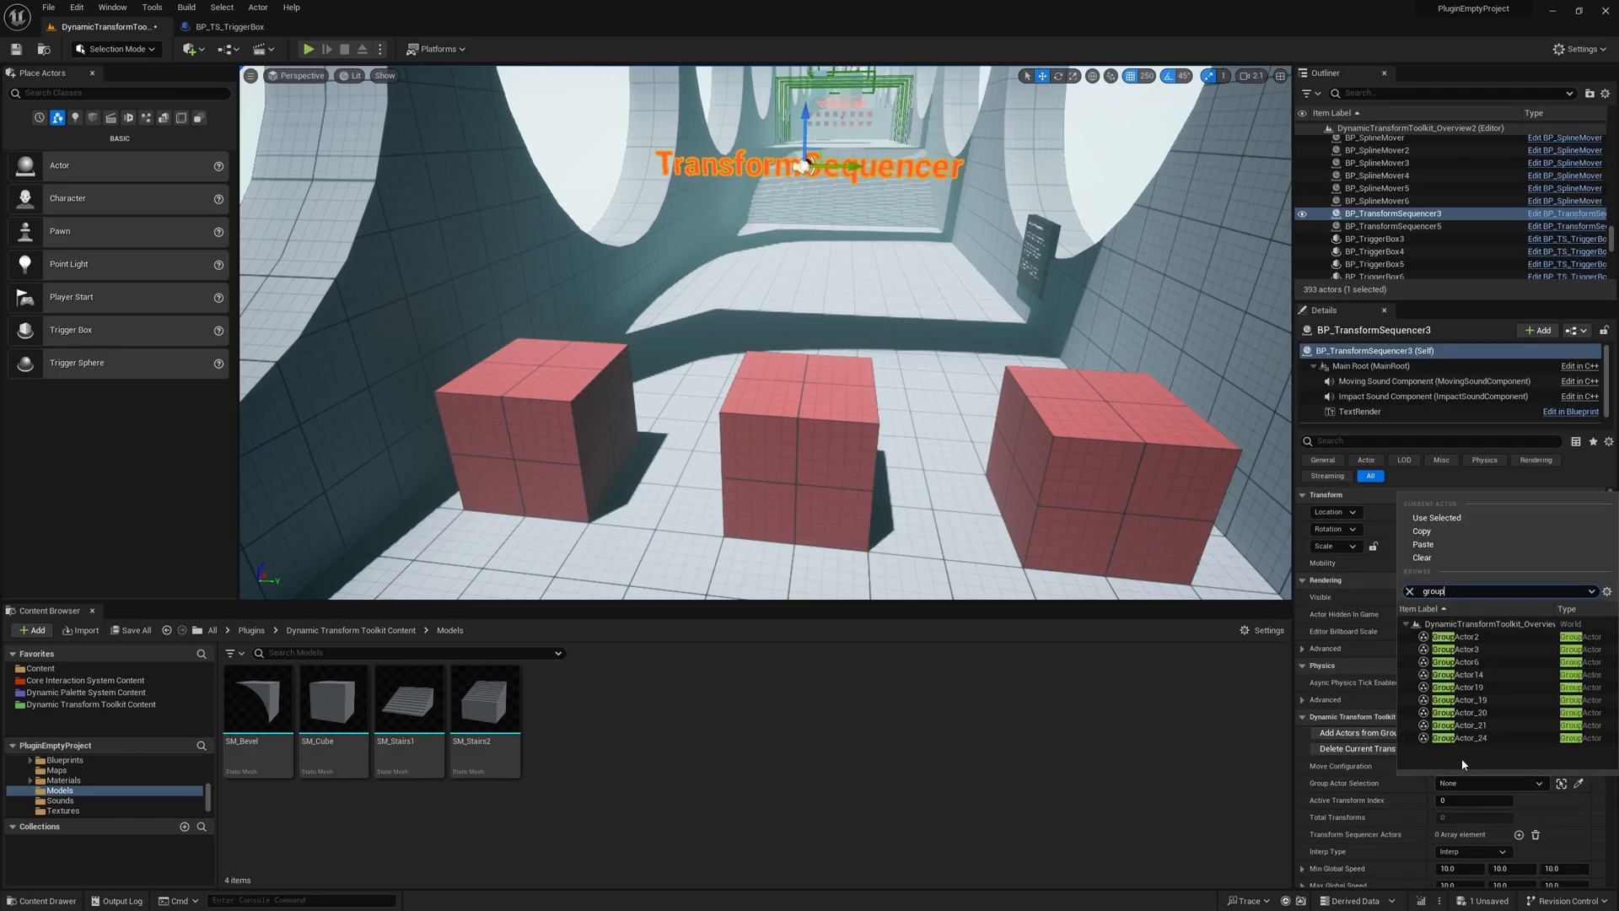
# Step: Assign GroupActor14 to BP_TransformSequencer3 and add its three actors to the sequencer list
pyautogui.click(1453, 675)
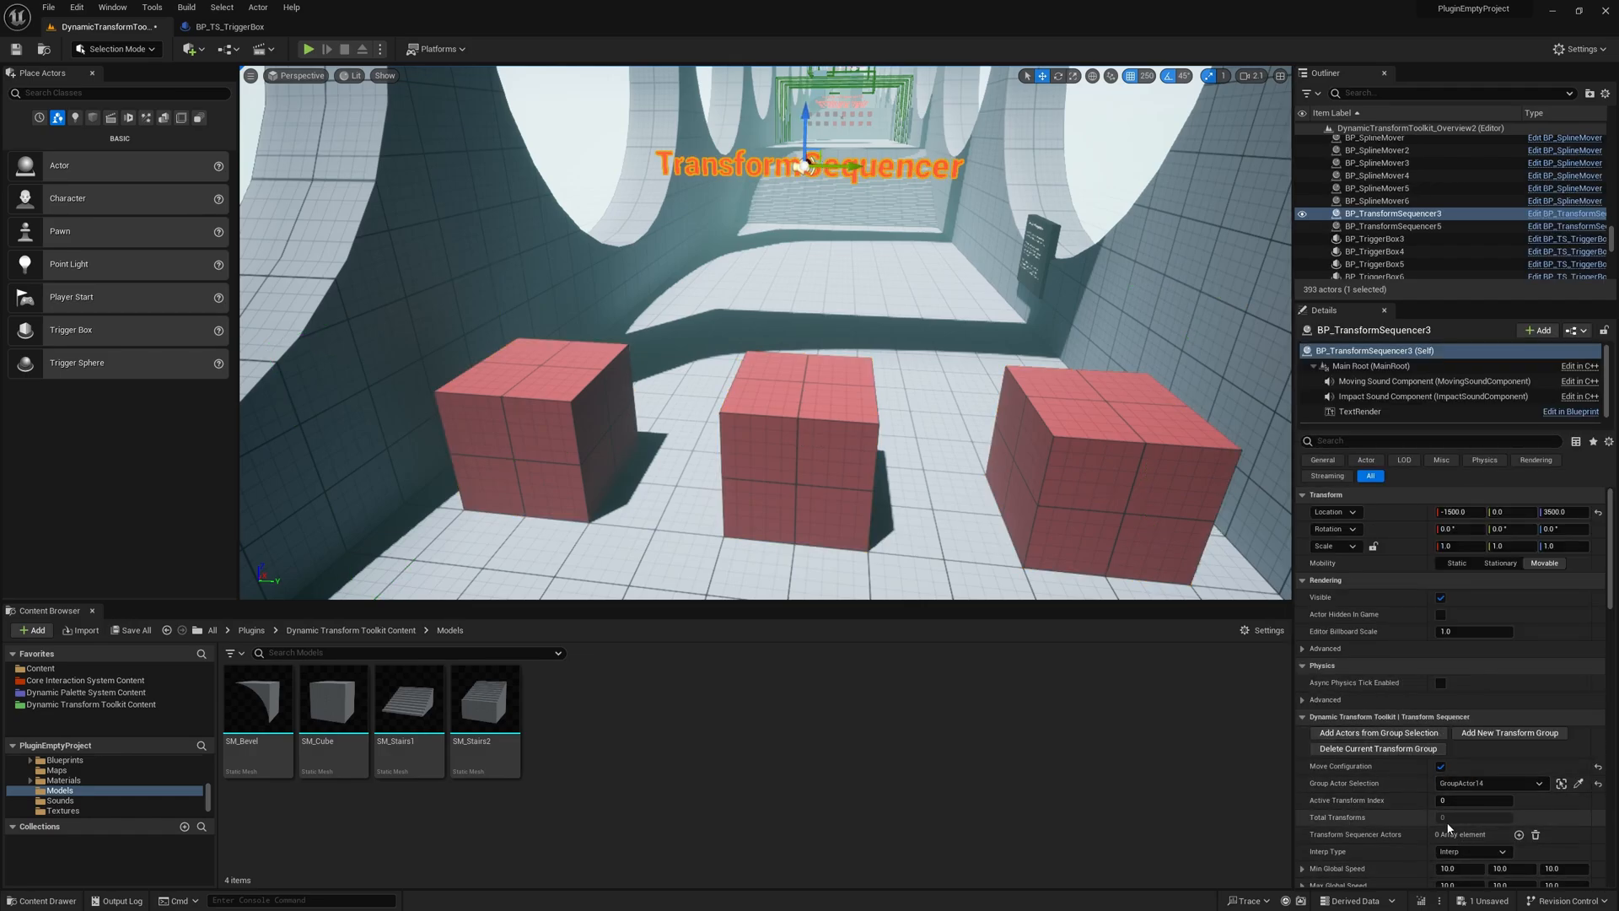
pyautogui.moveTo(1379, 732)
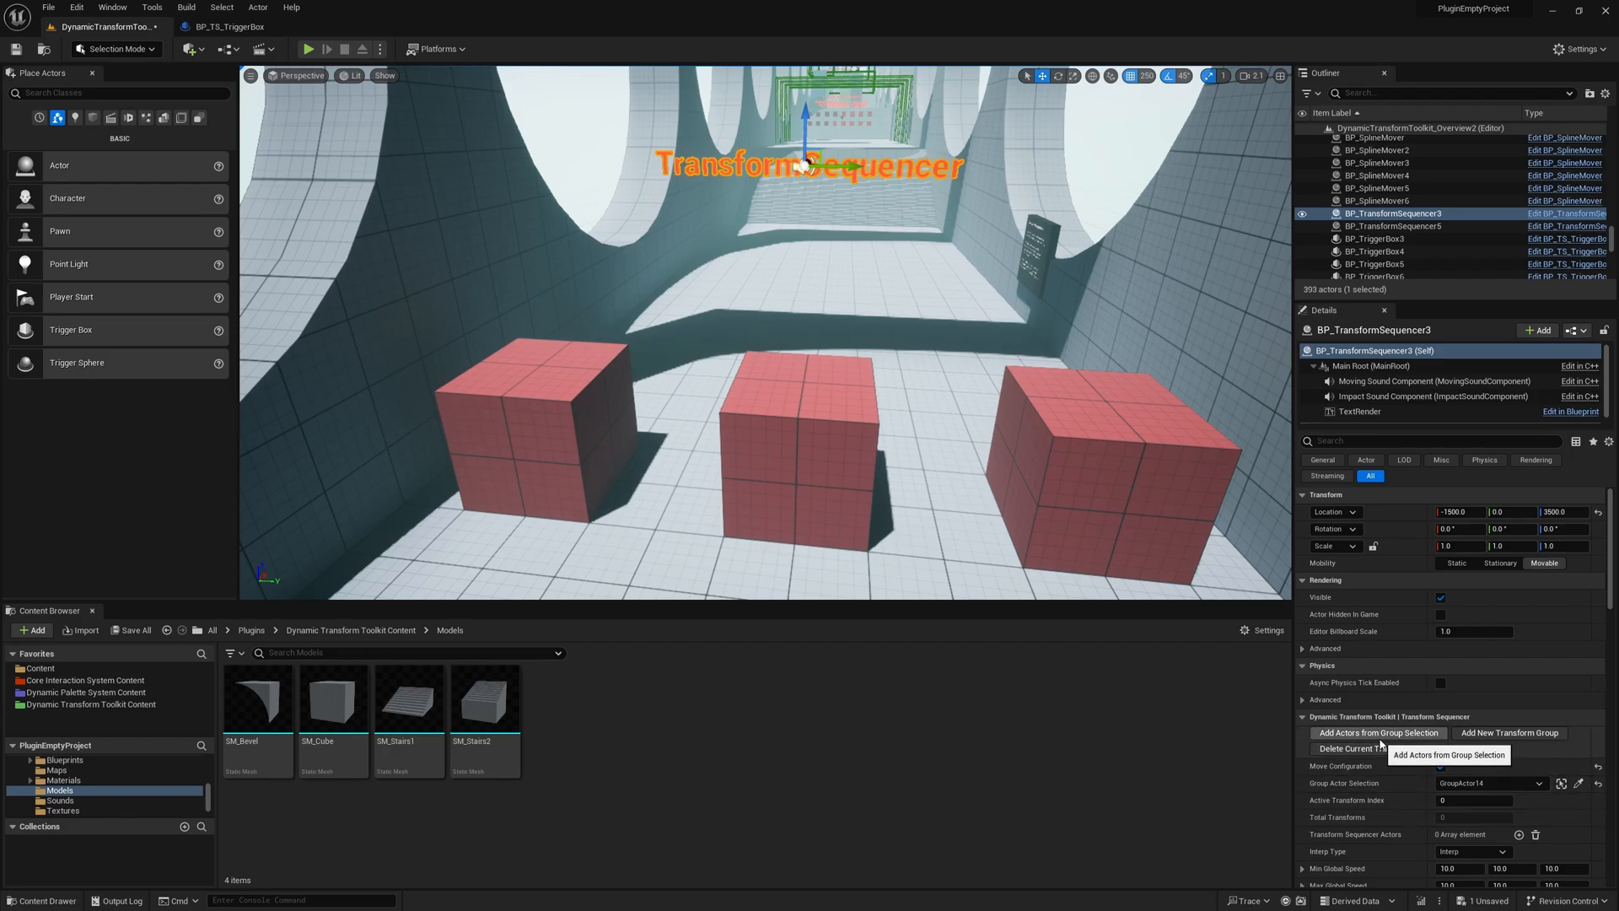
pyautogui.click(1378, 732)
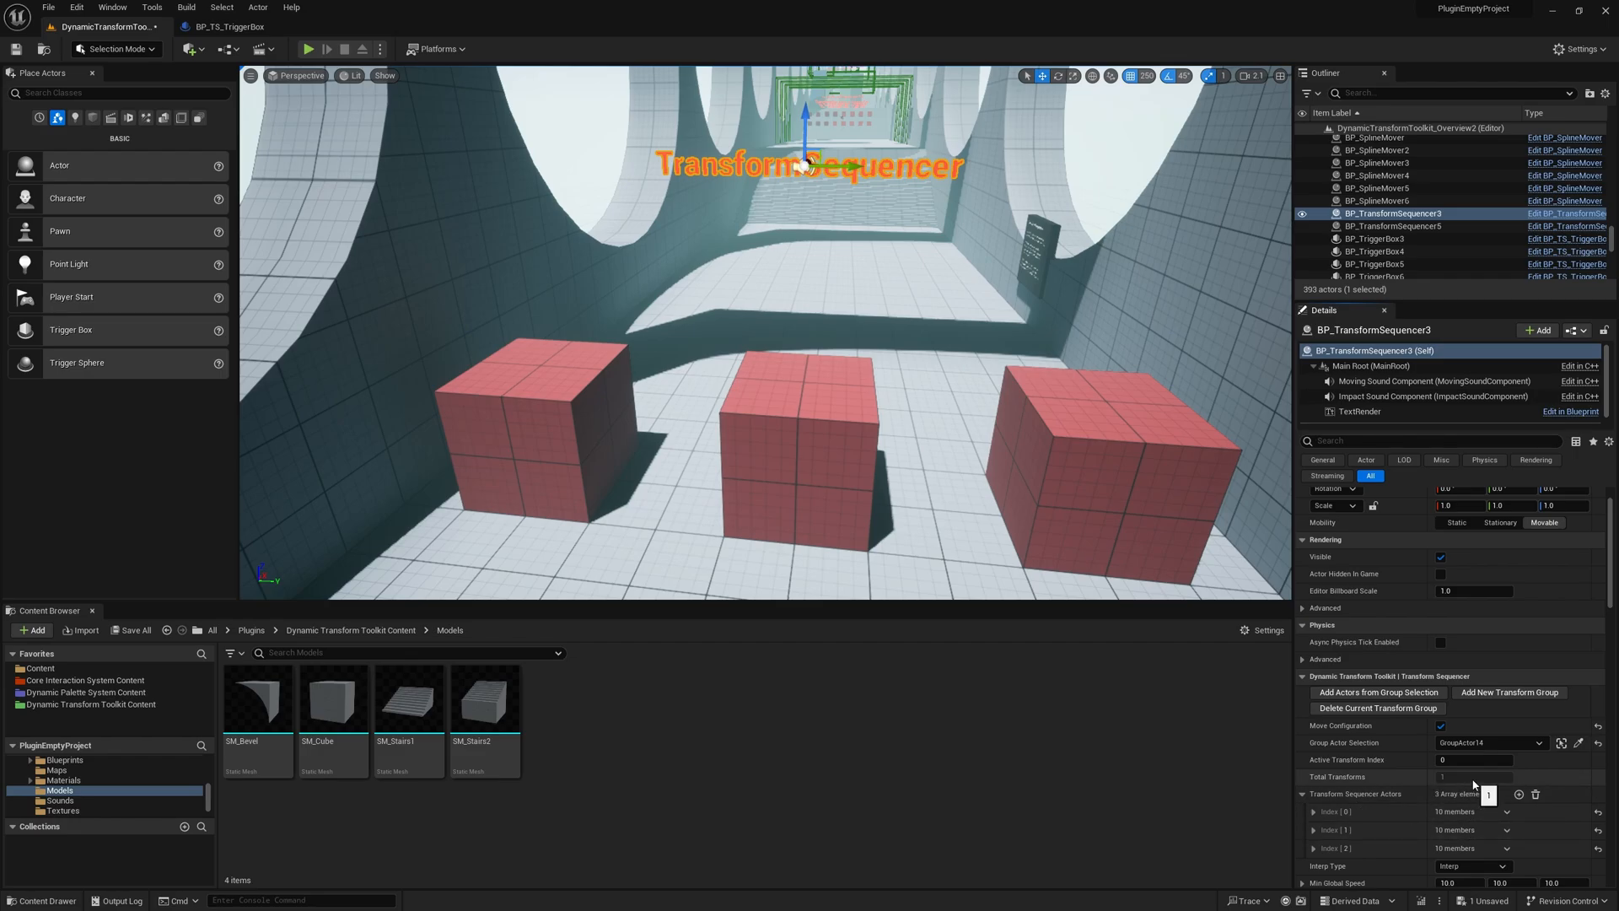
pyautogui.moveTo(1509, 691)
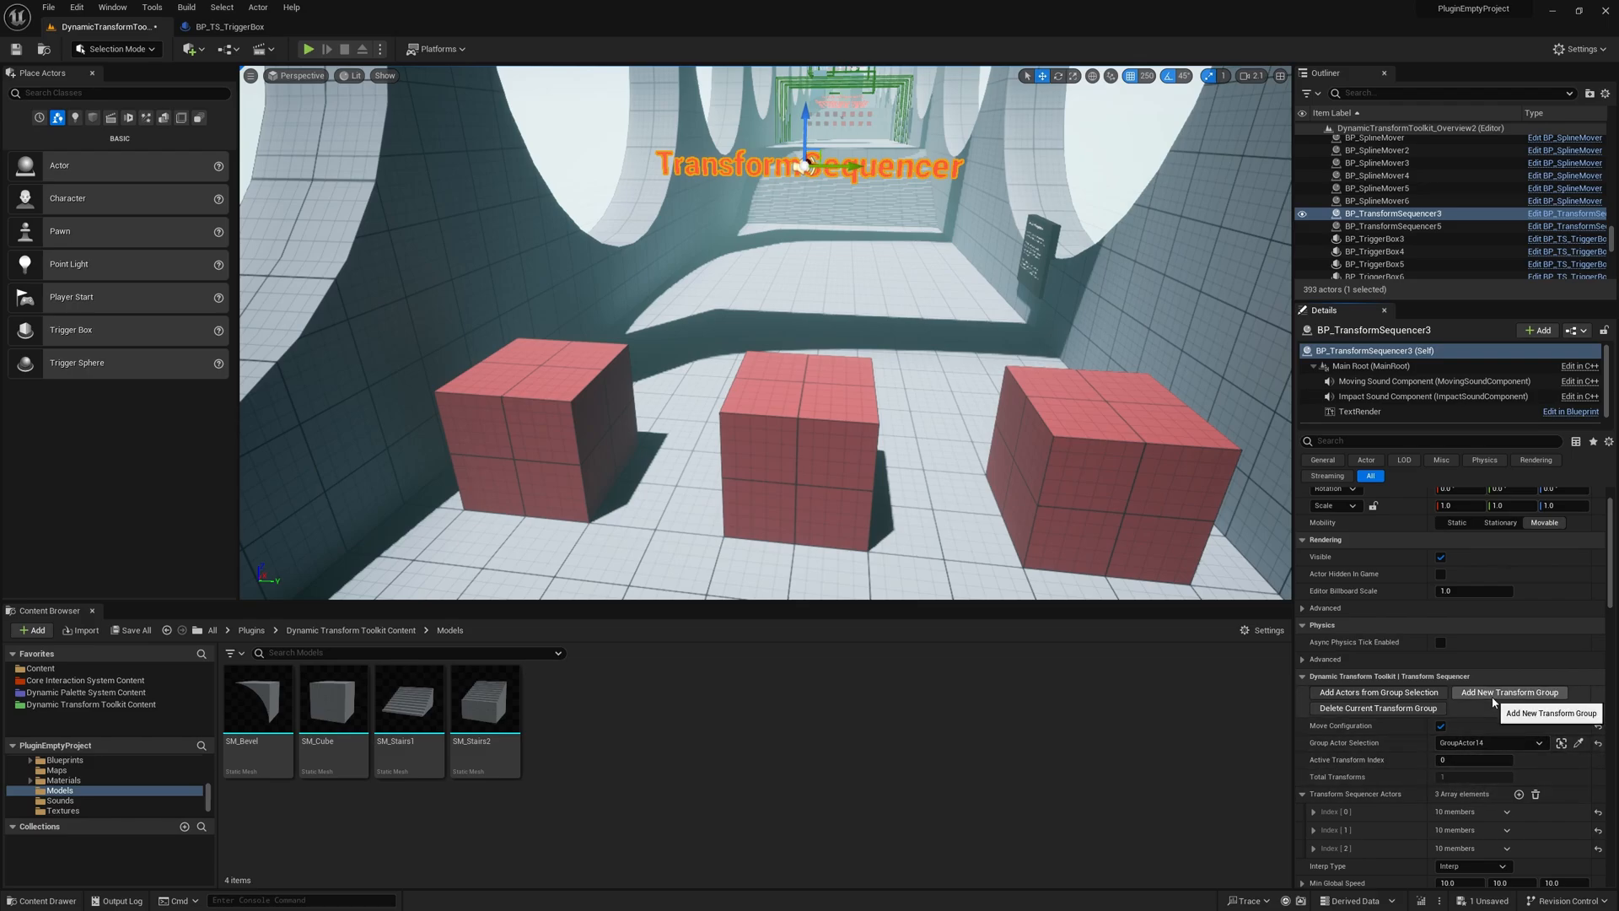
pyautogui.moveTo(1508, 692)
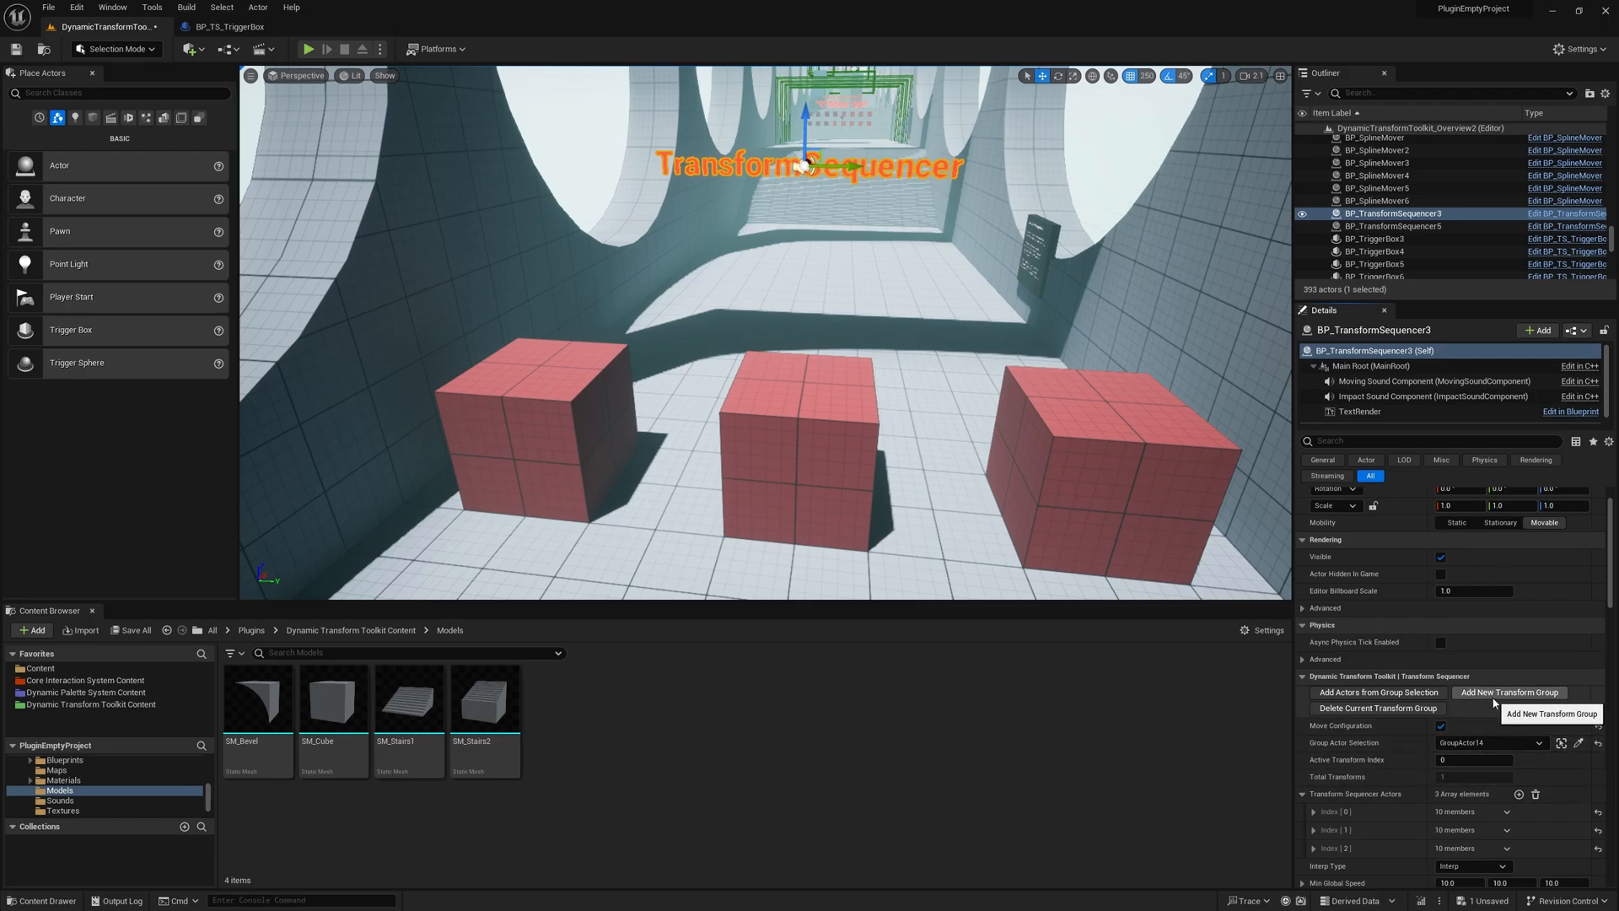
# Step: Add a second transform group to BP_TransformSequencer3, reshaping the red cubes into a wall
pyautogui.click(1508, 692)
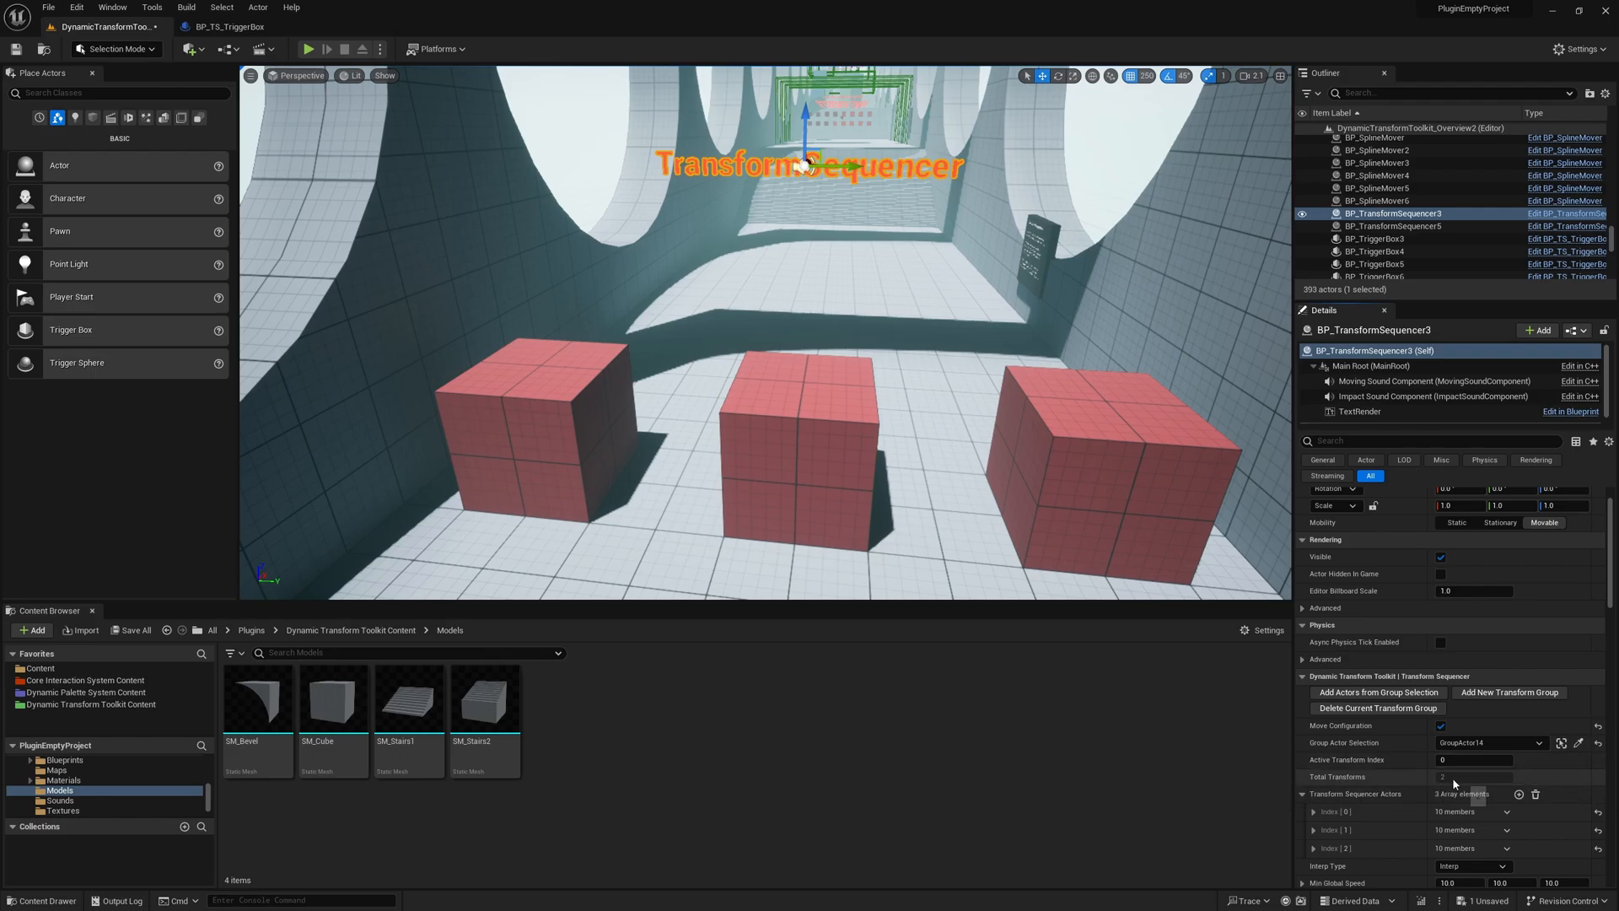
pyautogui.click(1475, 760)
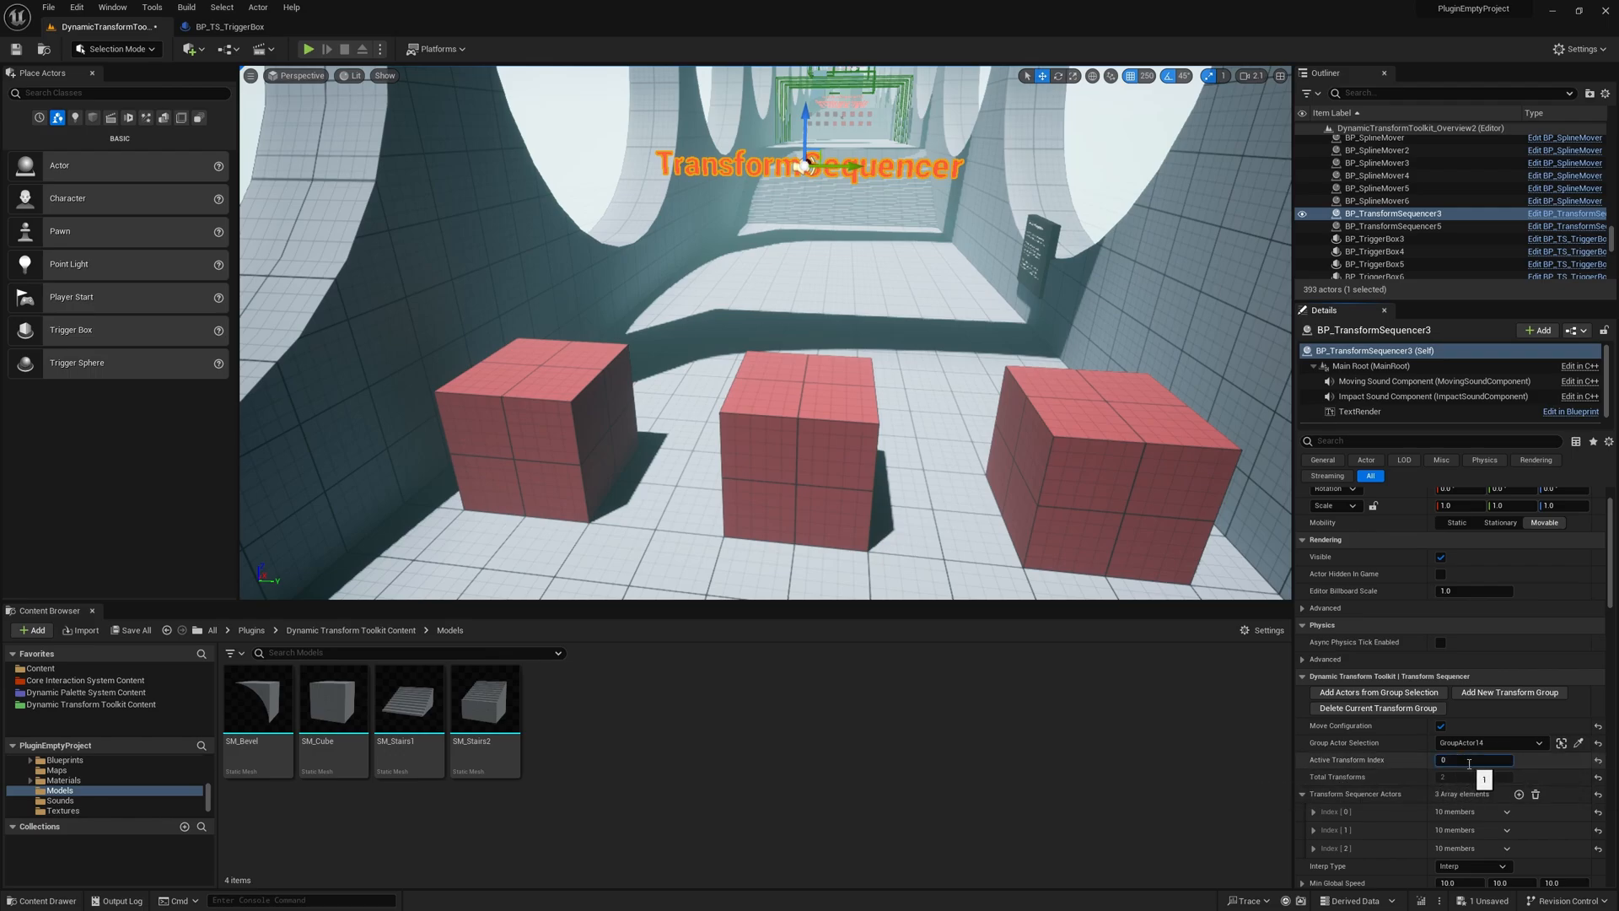
pyautogui.click(1475, 760)
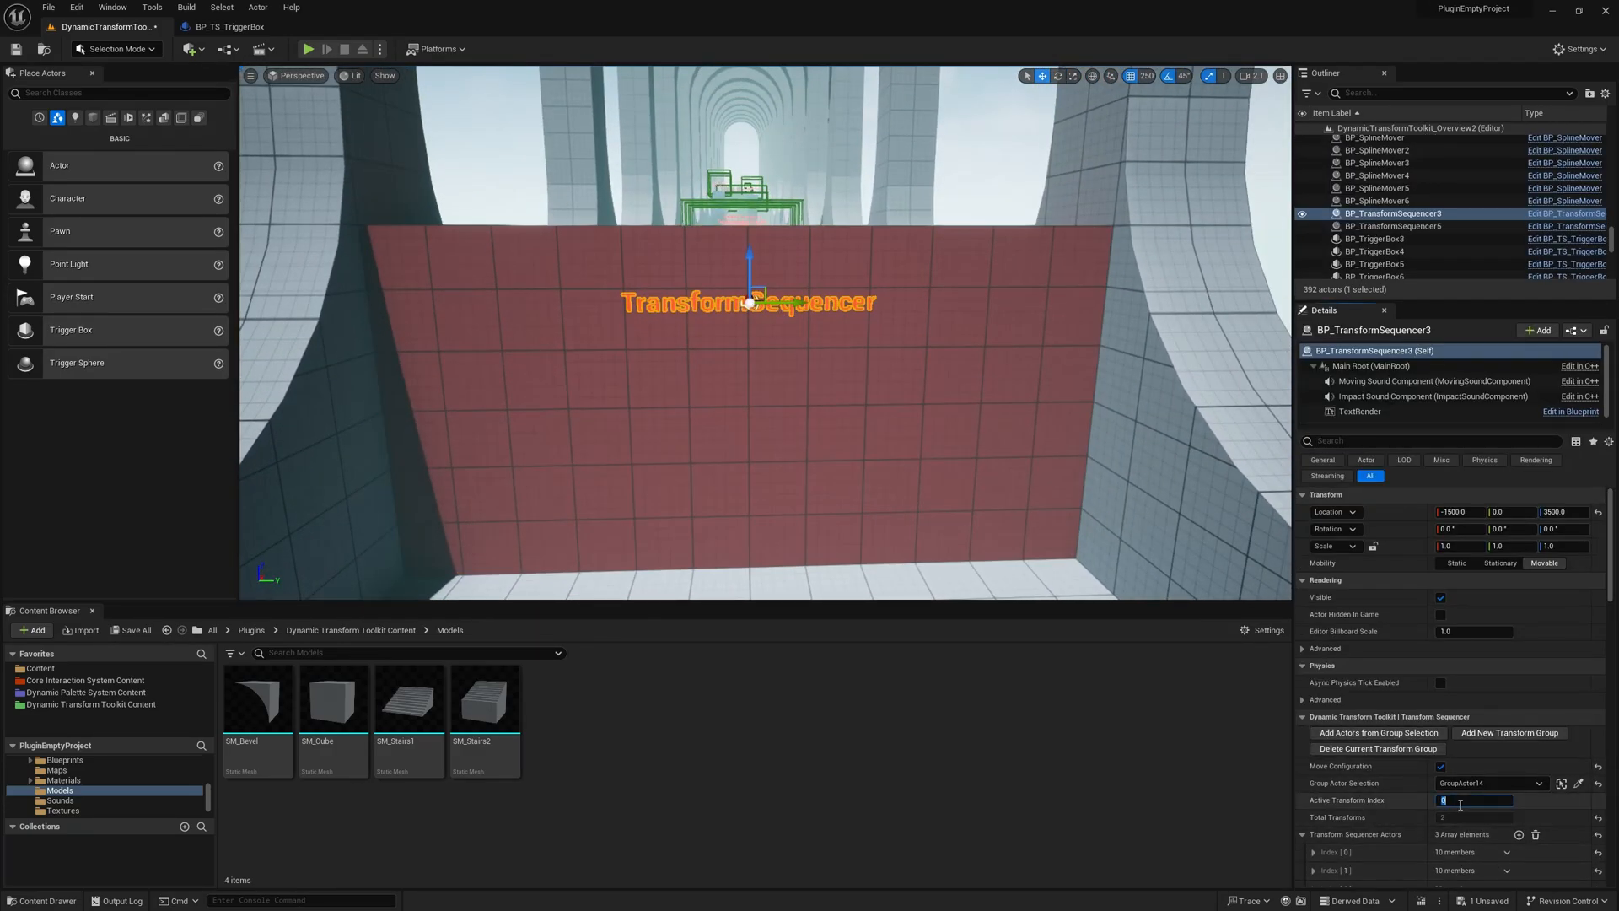
# Step: Set BP_TransformSequencer3's Active Transform Index to 1, opening a doorway in the red wall
pyautogui.write('1')
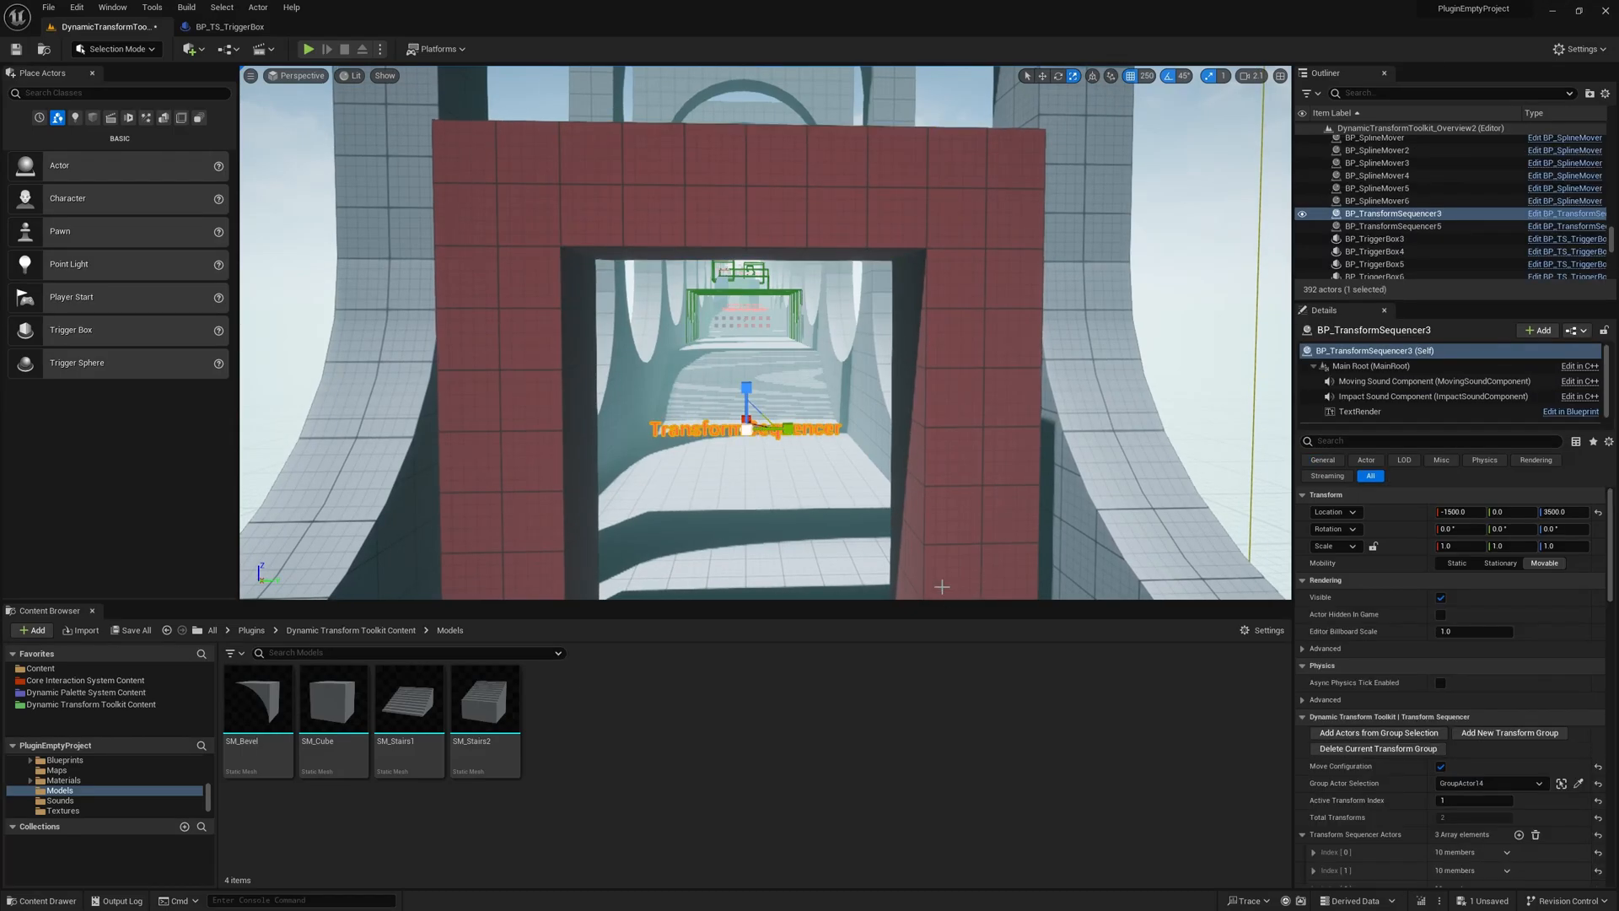
pyautogui.click(1475, 800)
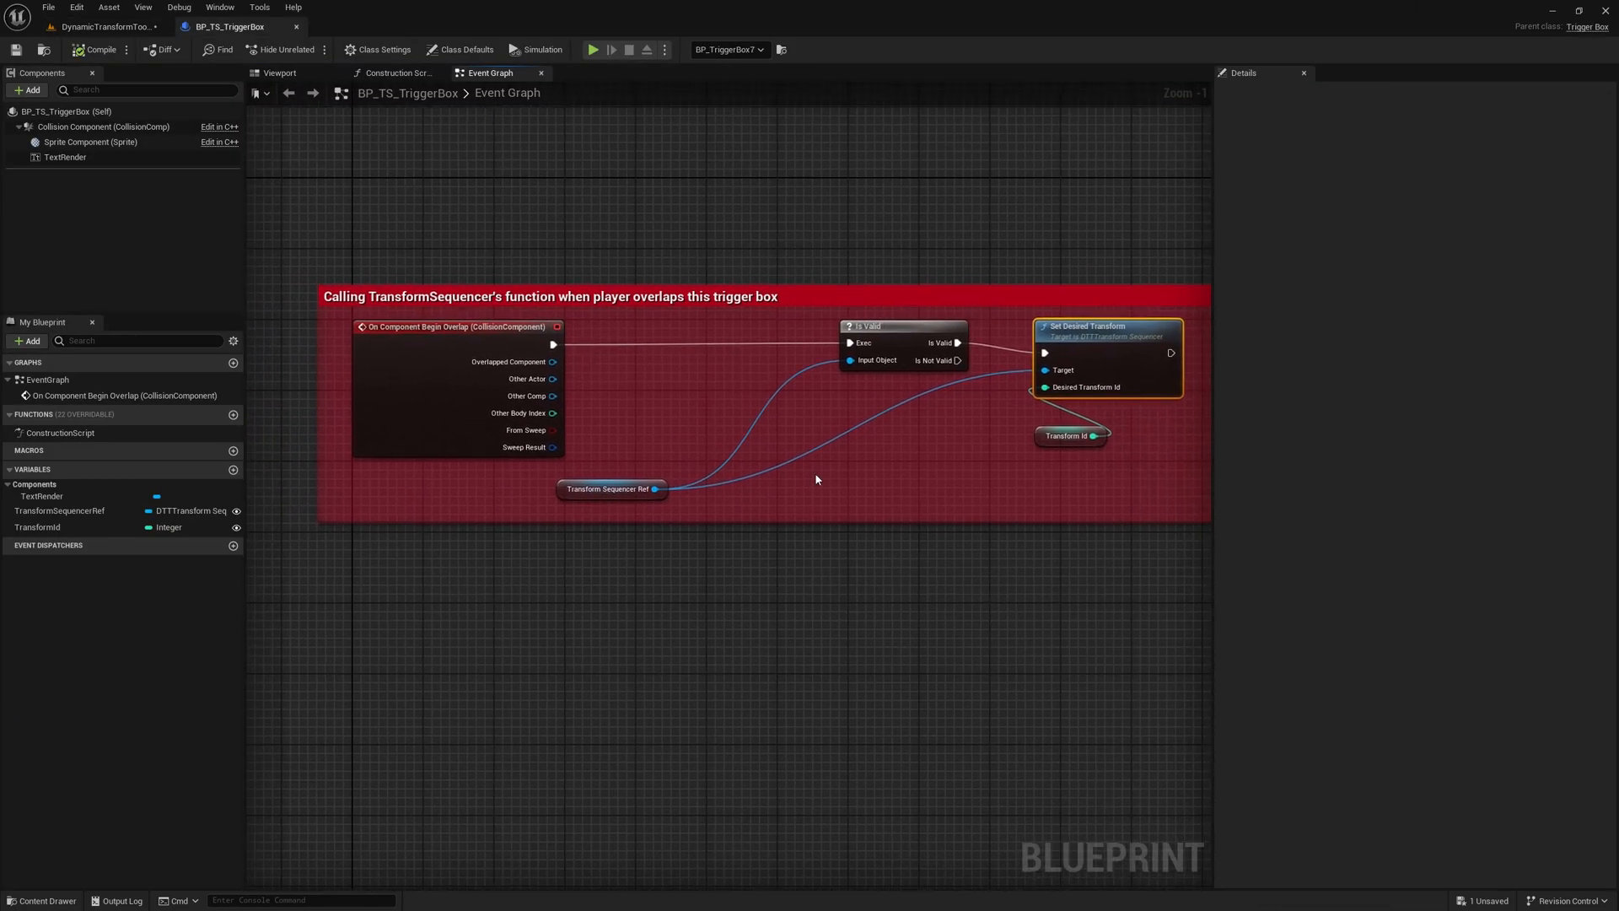
# Step: Inspect the TransformSequencerRef variable's details in the BP_TS_TriggerBox event graph
pyautogui.click(609, 488)
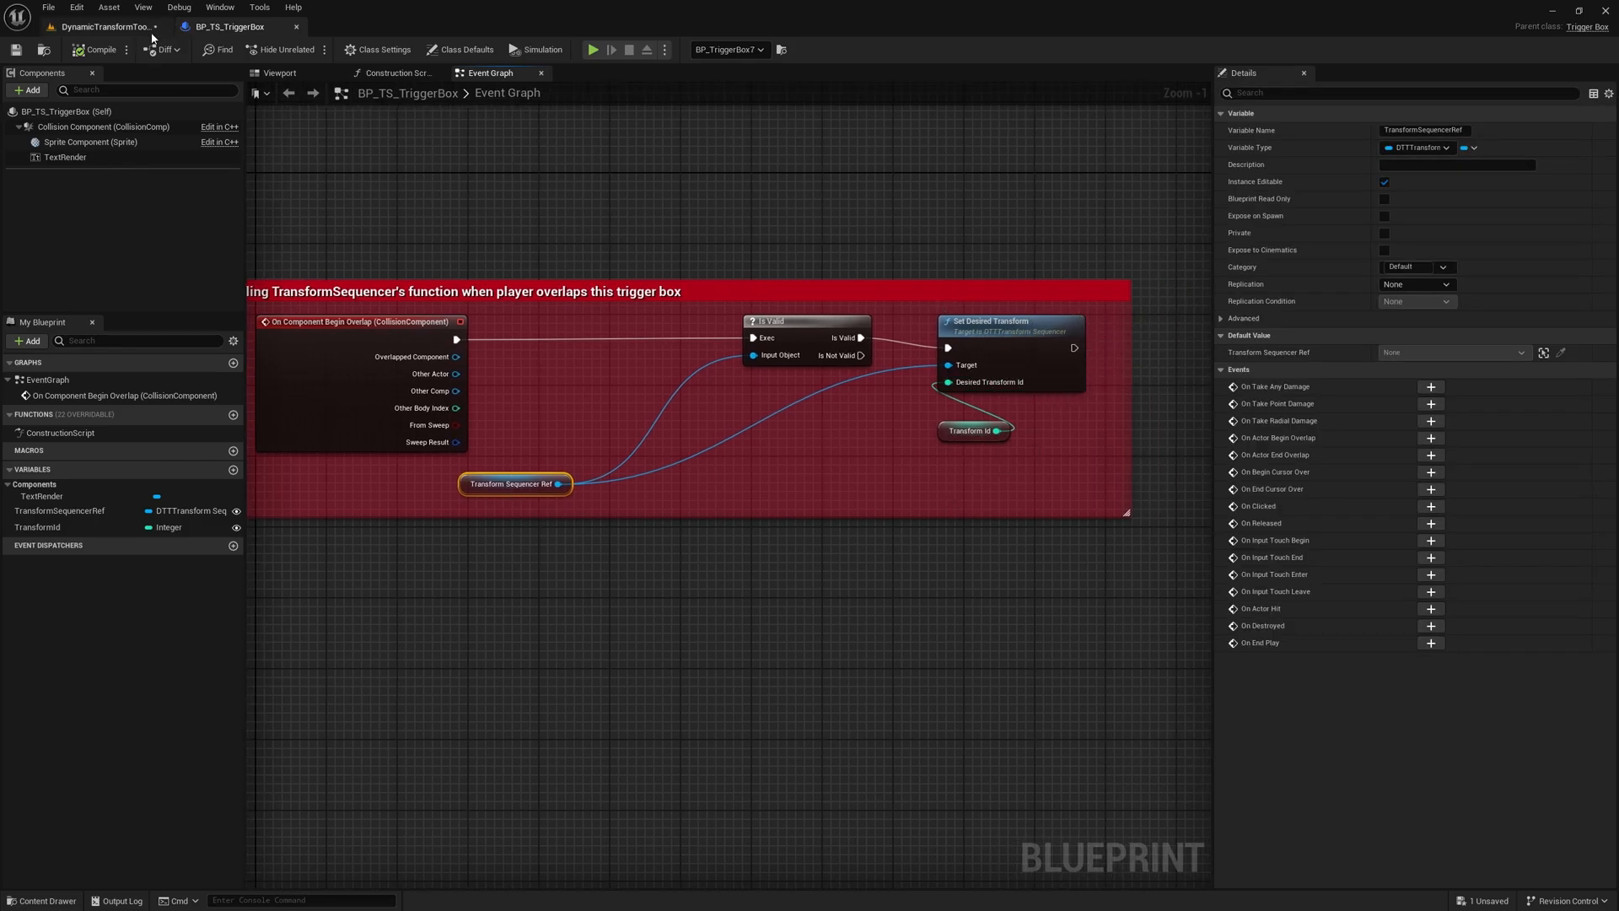
pyautogui.moveTo(99, 49)
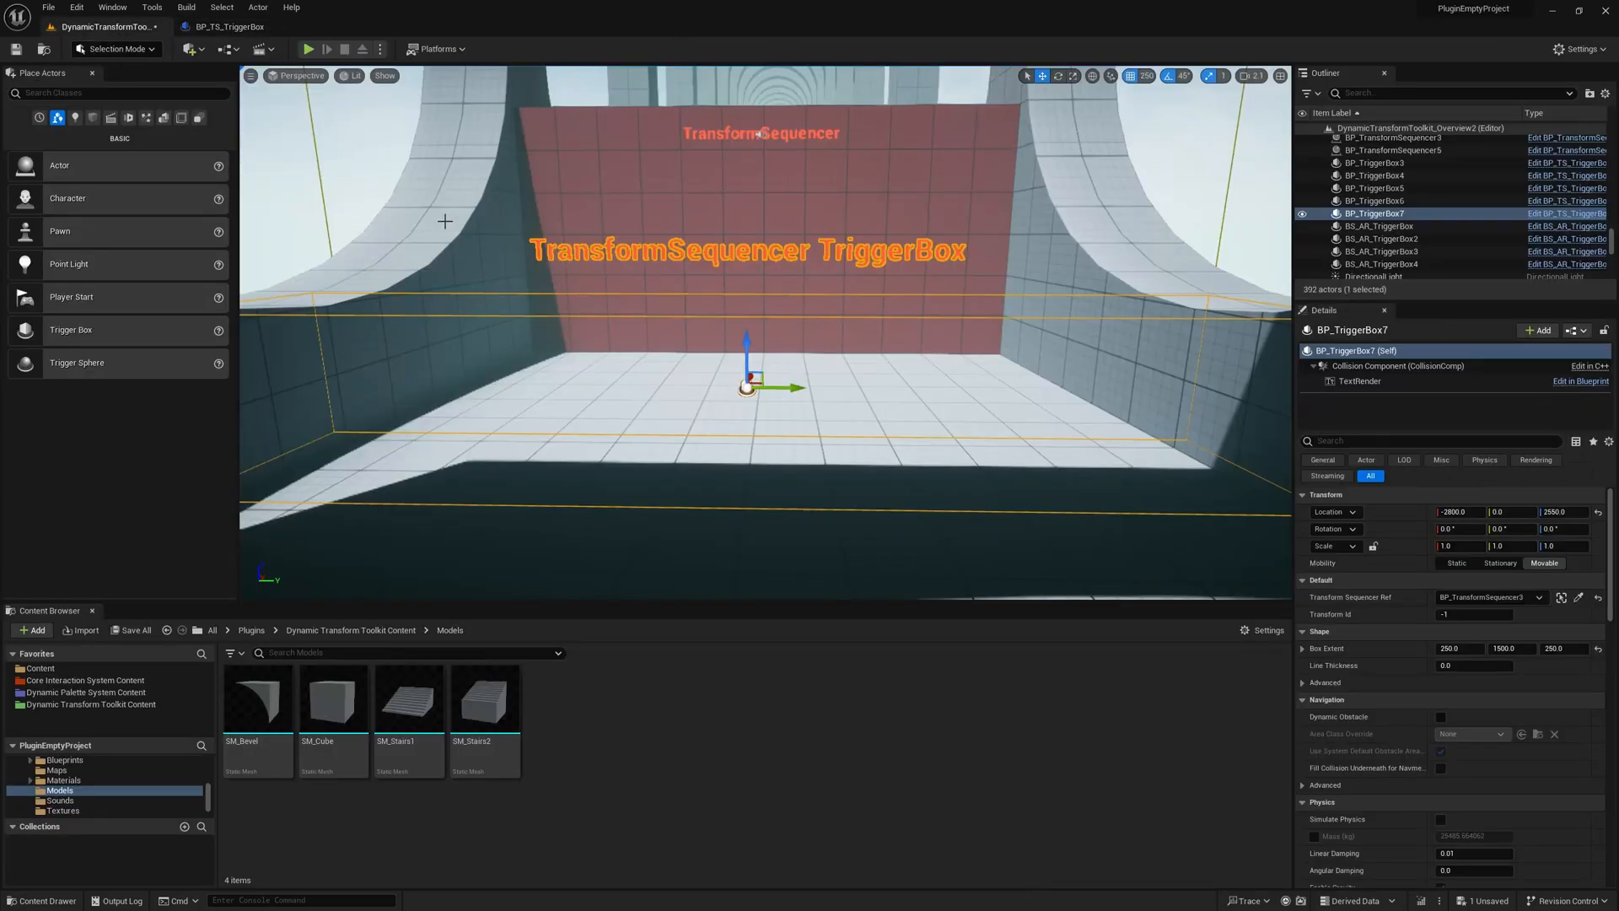
pyautogui.moveTo(797, 266)
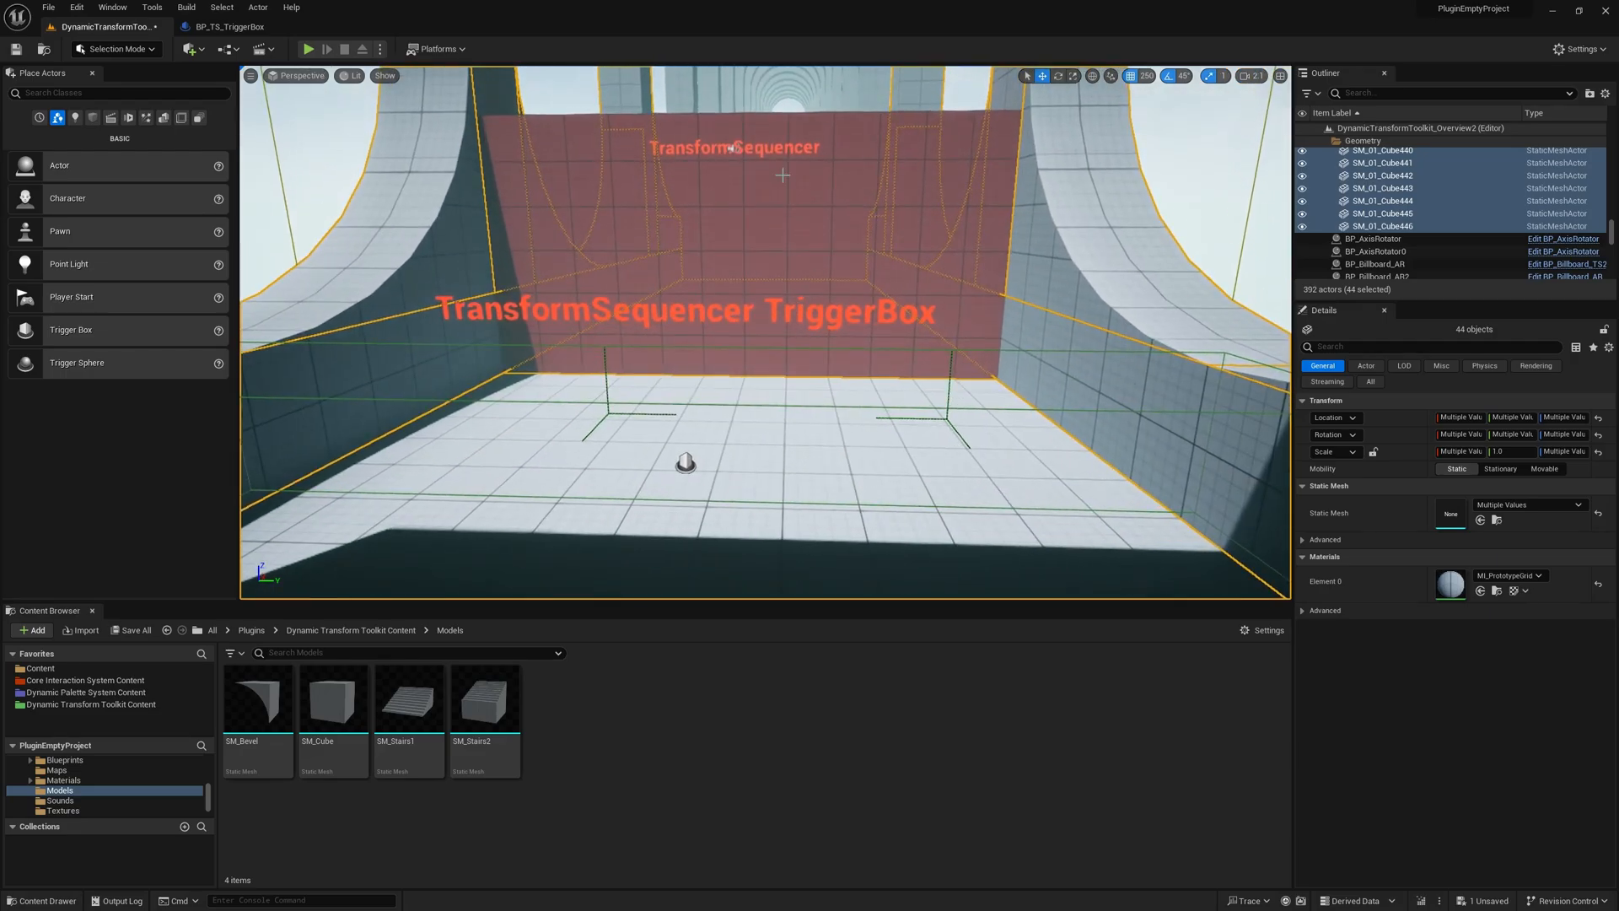
pyautogui.click(307, 49)
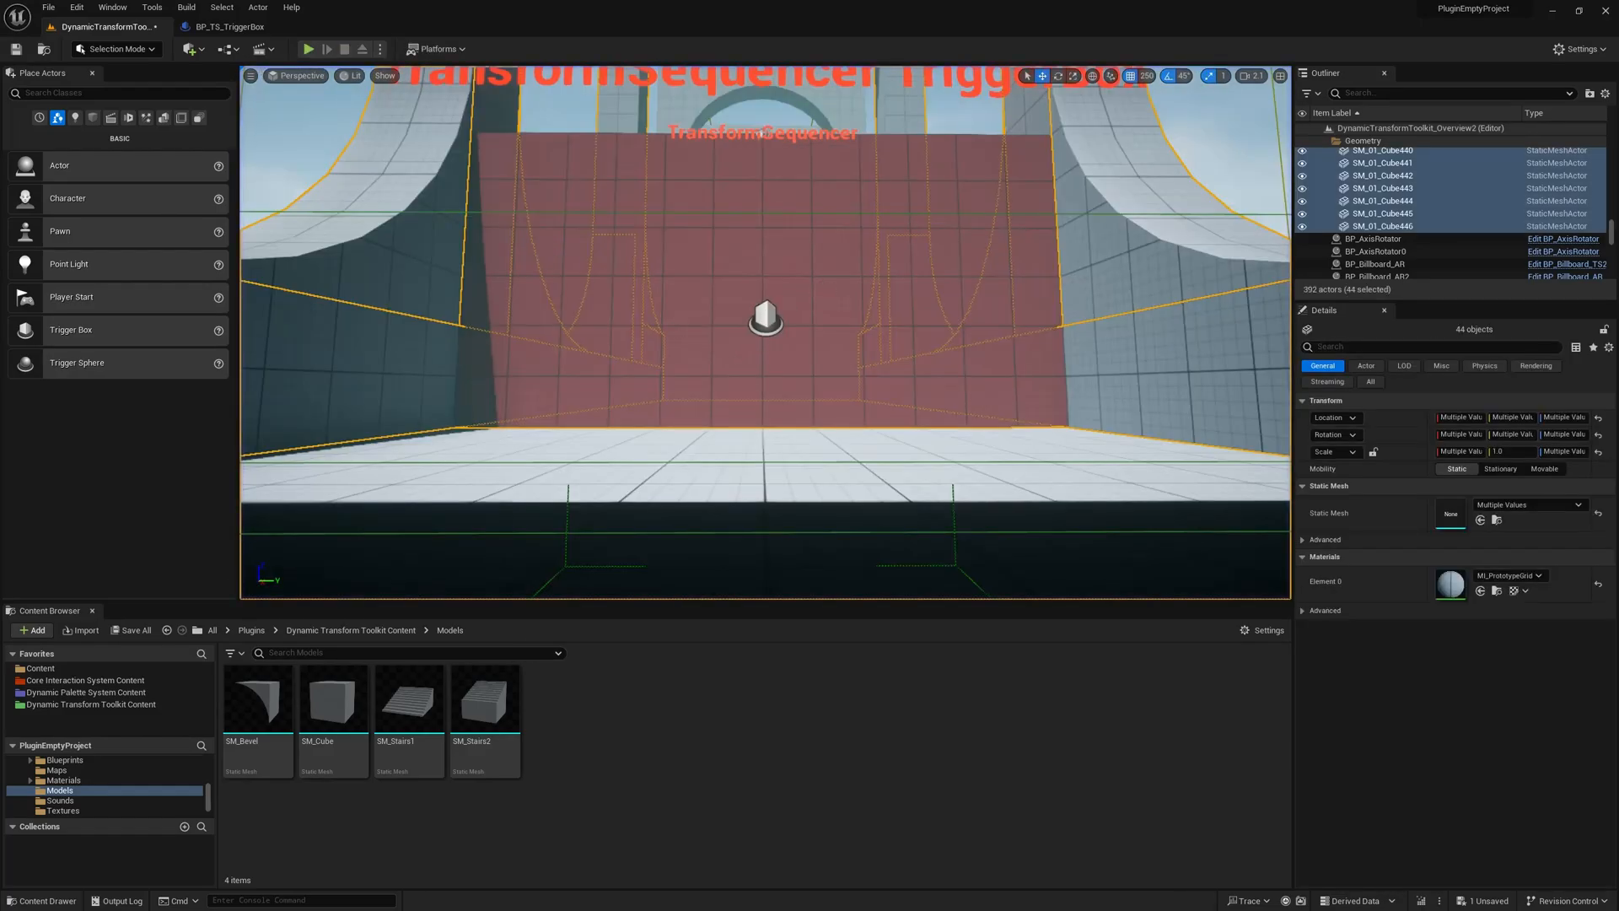
pyautogui.moveTo(764, 309); pyautogui.dragTo(728, 562)
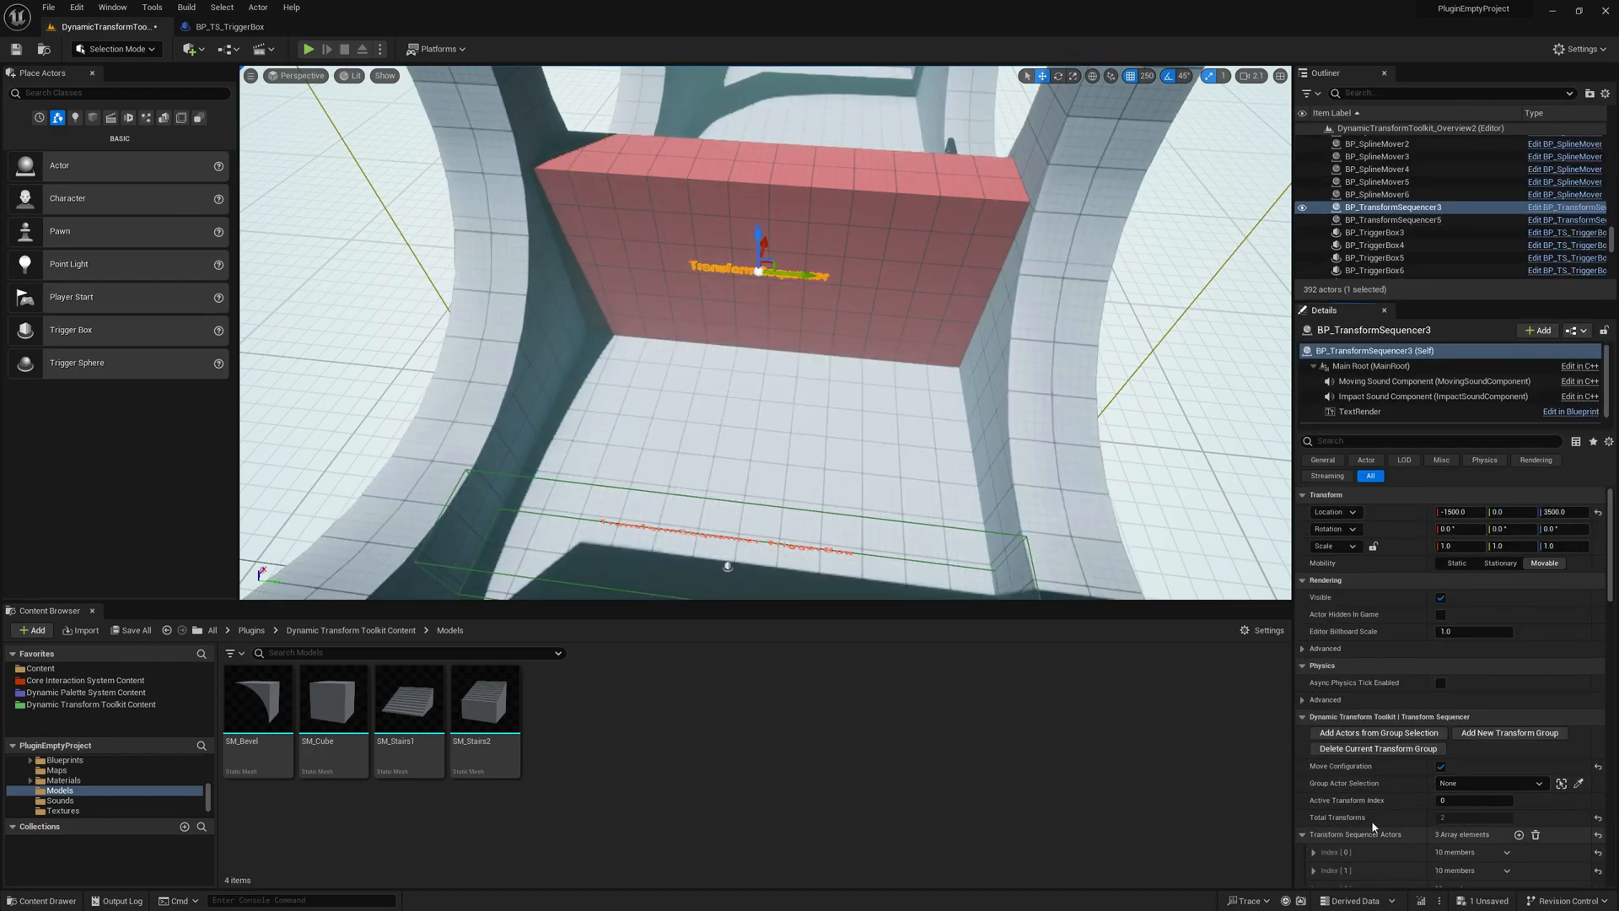
pyautogui.scroll(-3)
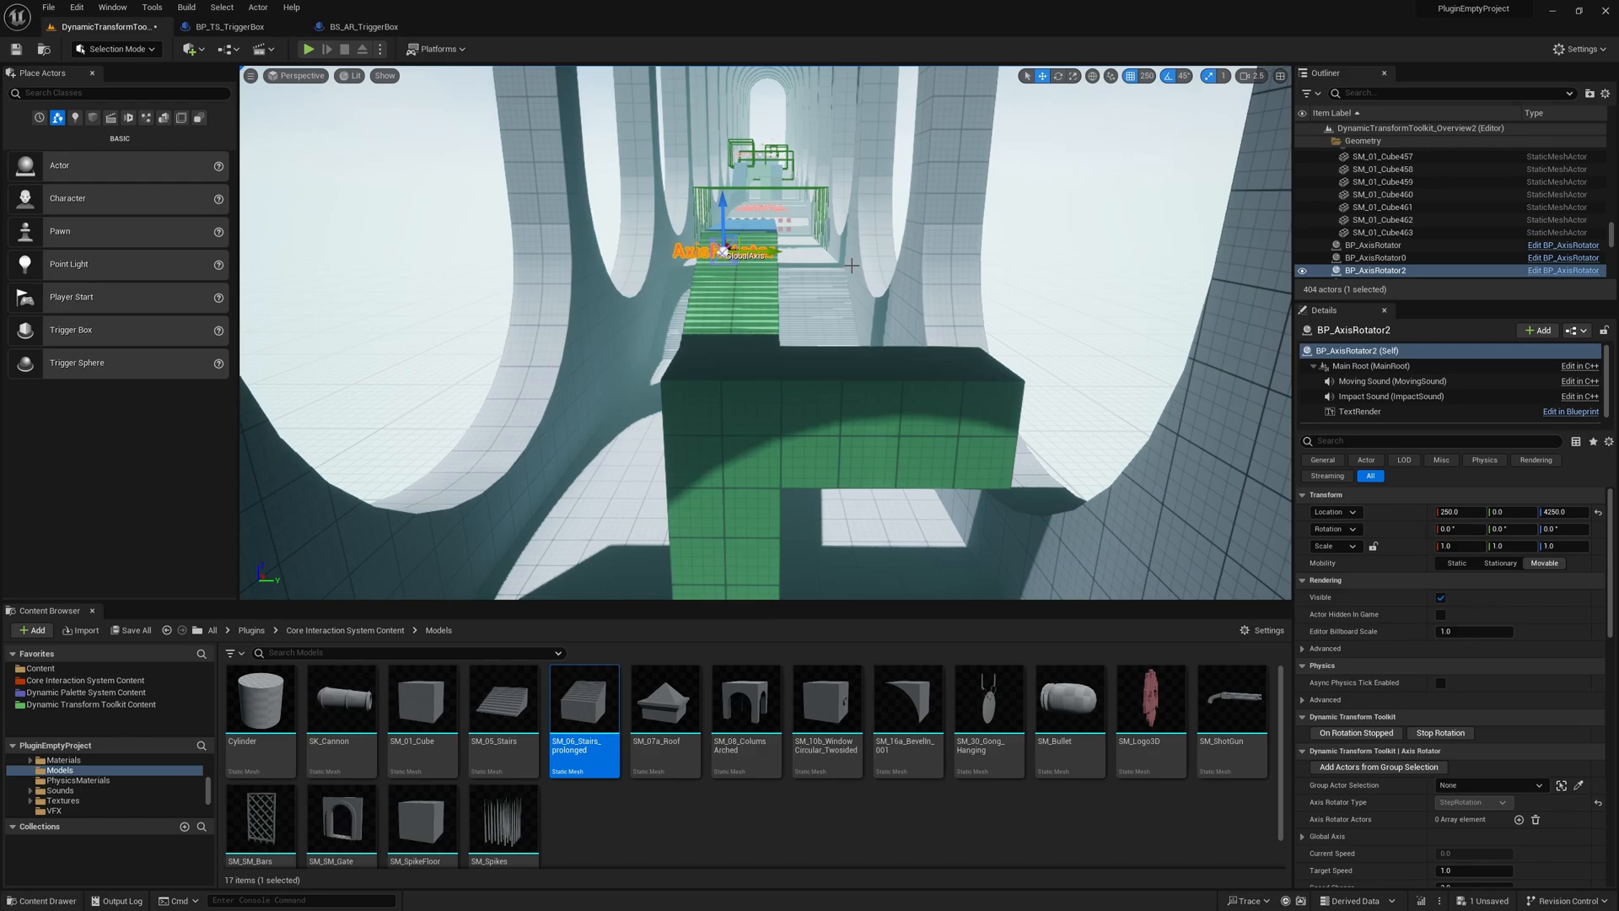
pyautogui.moveTo(863, 282)
pyautogui.write('group')
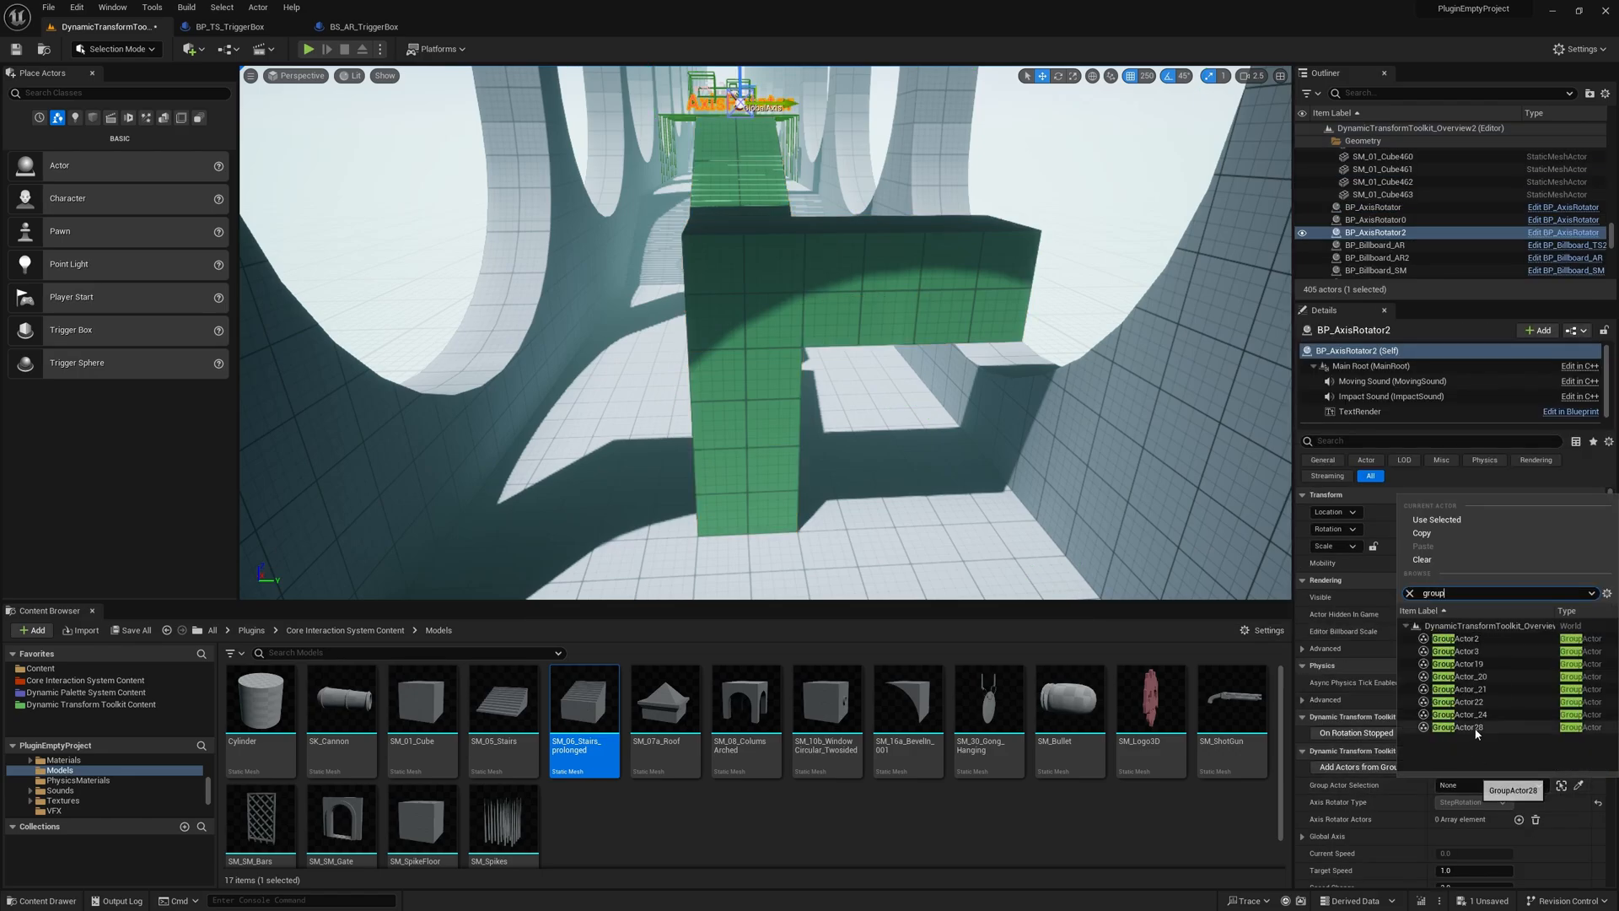
# Step: Pick GroupActor28 as BP_AxisRotator2's group, filling its rotator list with ten entries
pyautogui.click(1471, 727)
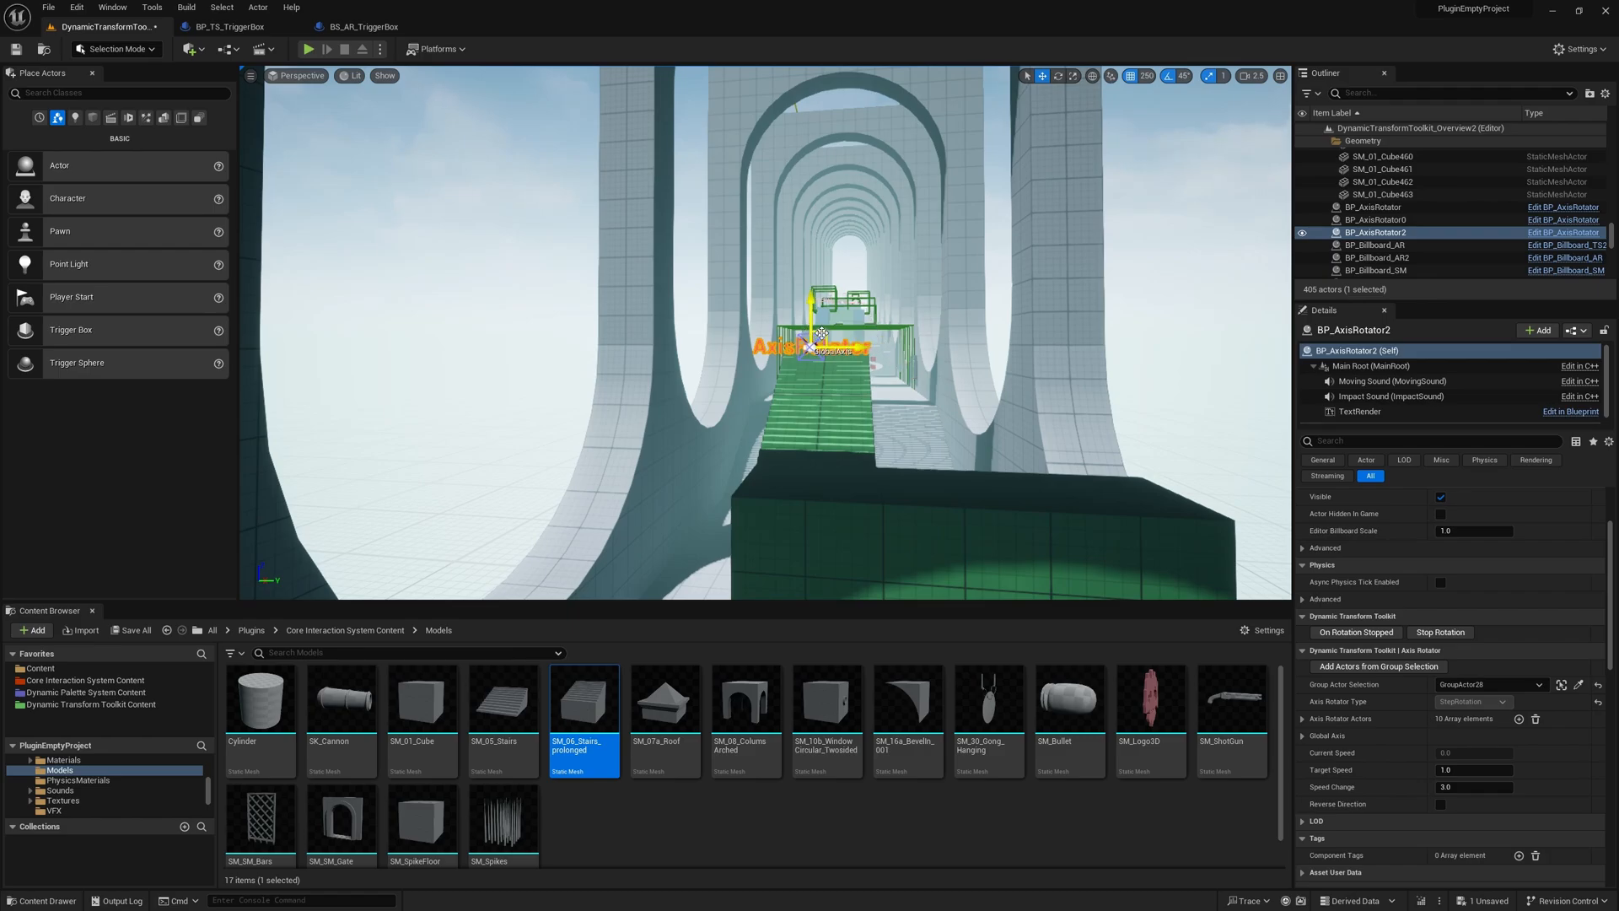
# Step: Select the tower's AxisRotator trigger box, BS_AR_TriggerBox5, to show its settings
pyautogui.click(1058, 75)
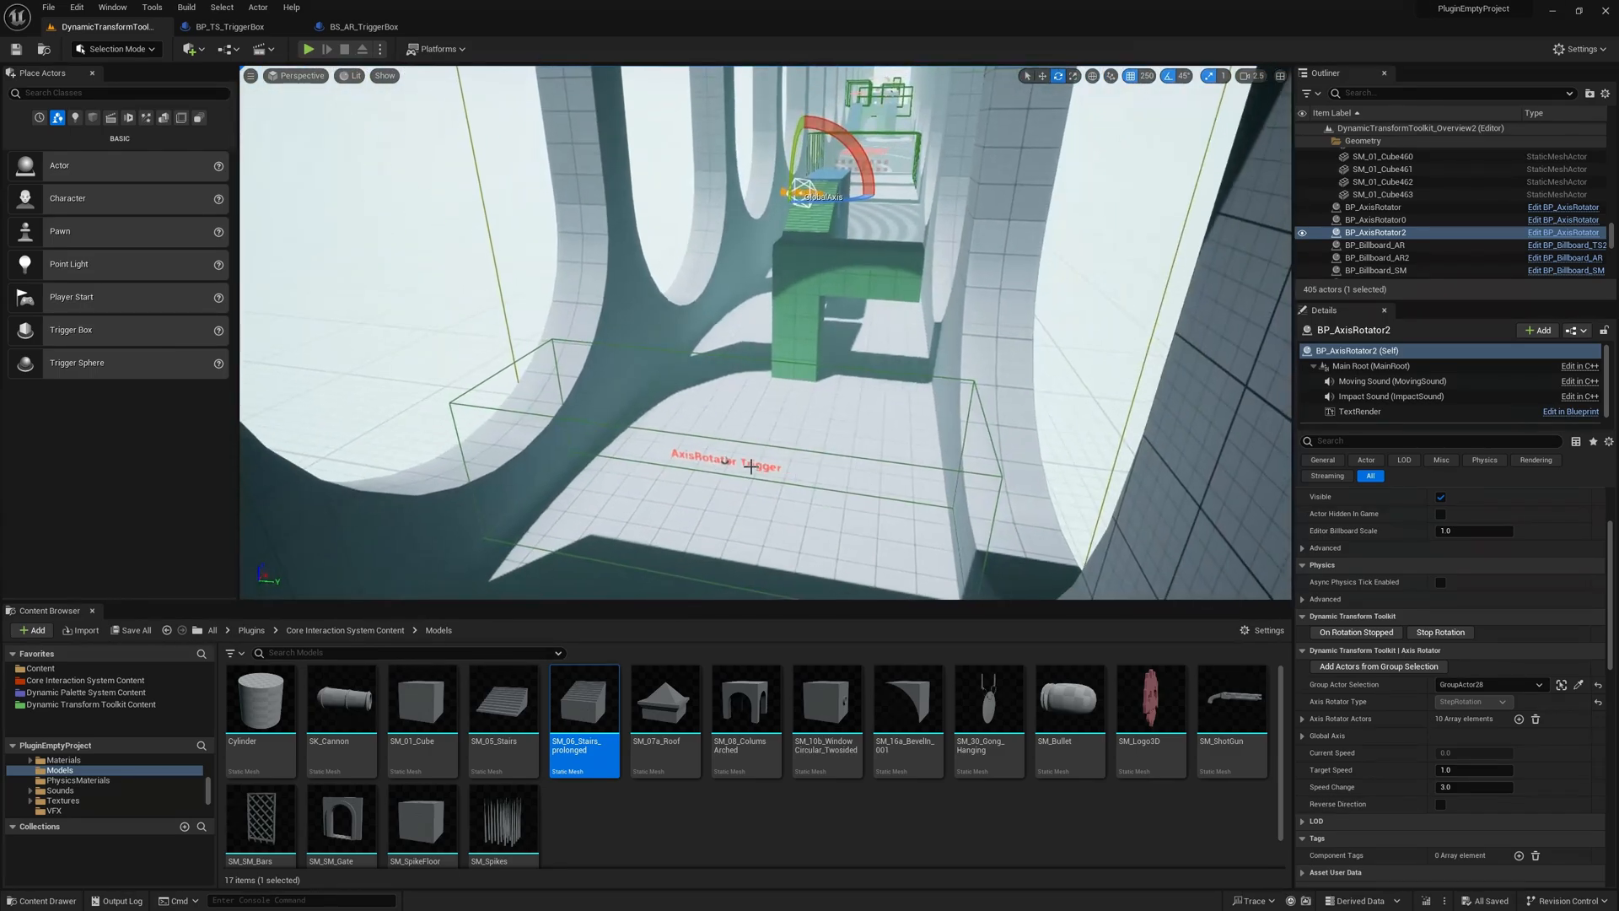
pyautogui.click(362, 26)
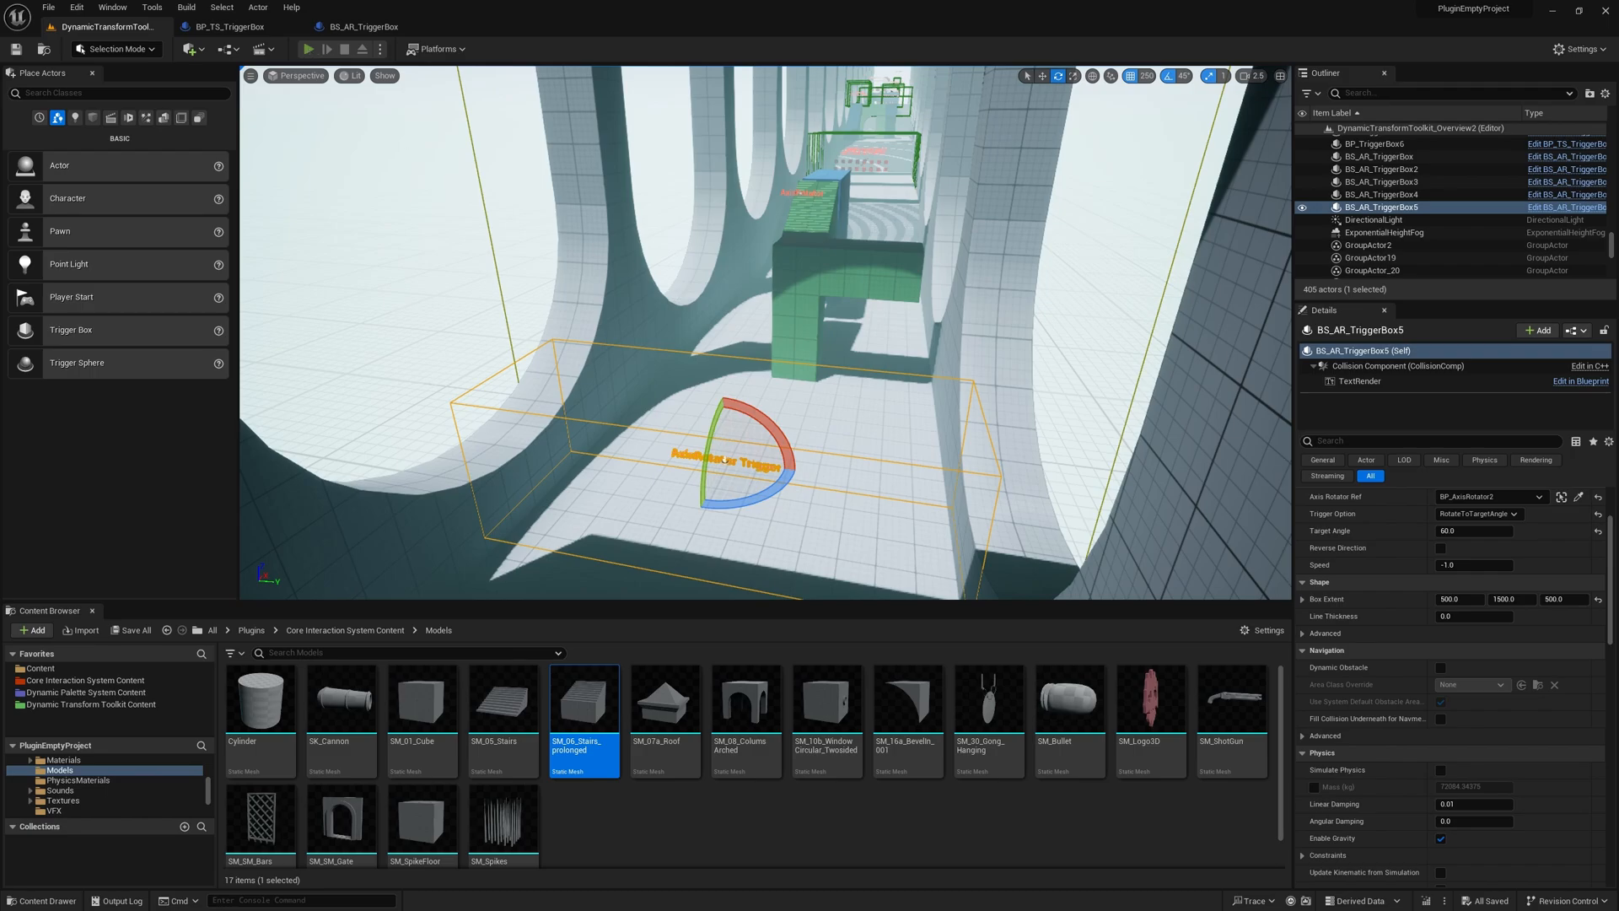
# Step: Enable Target Angle and choose a Trigger Option on the AxisRotator trigger box
pyautogui.click(308, 49)
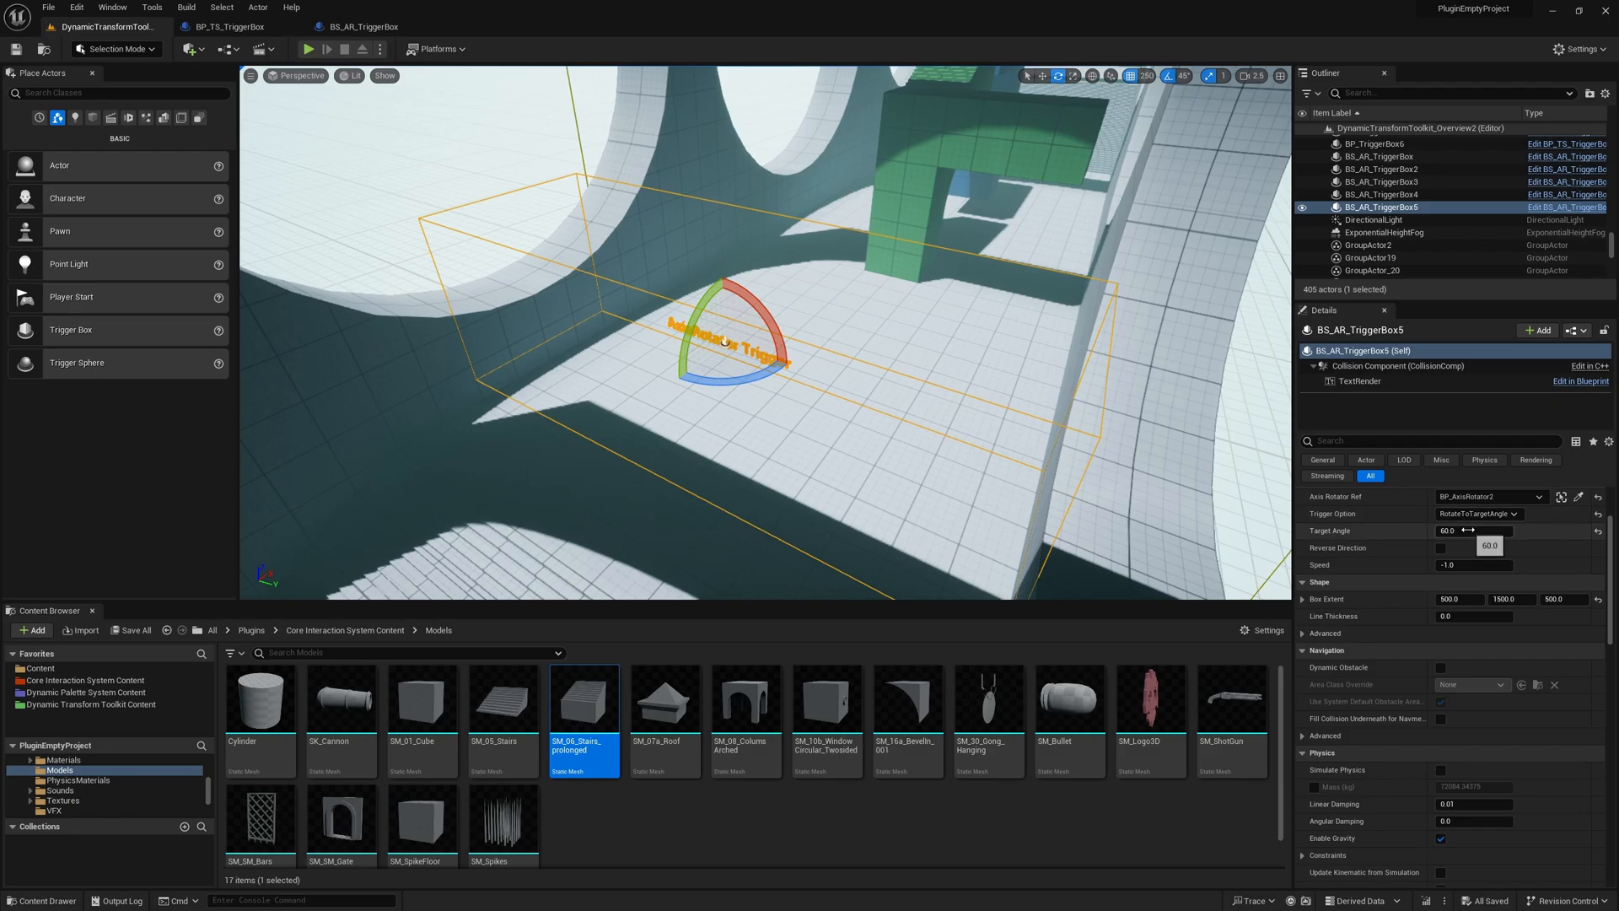
pyautogui.click(1476, 514)
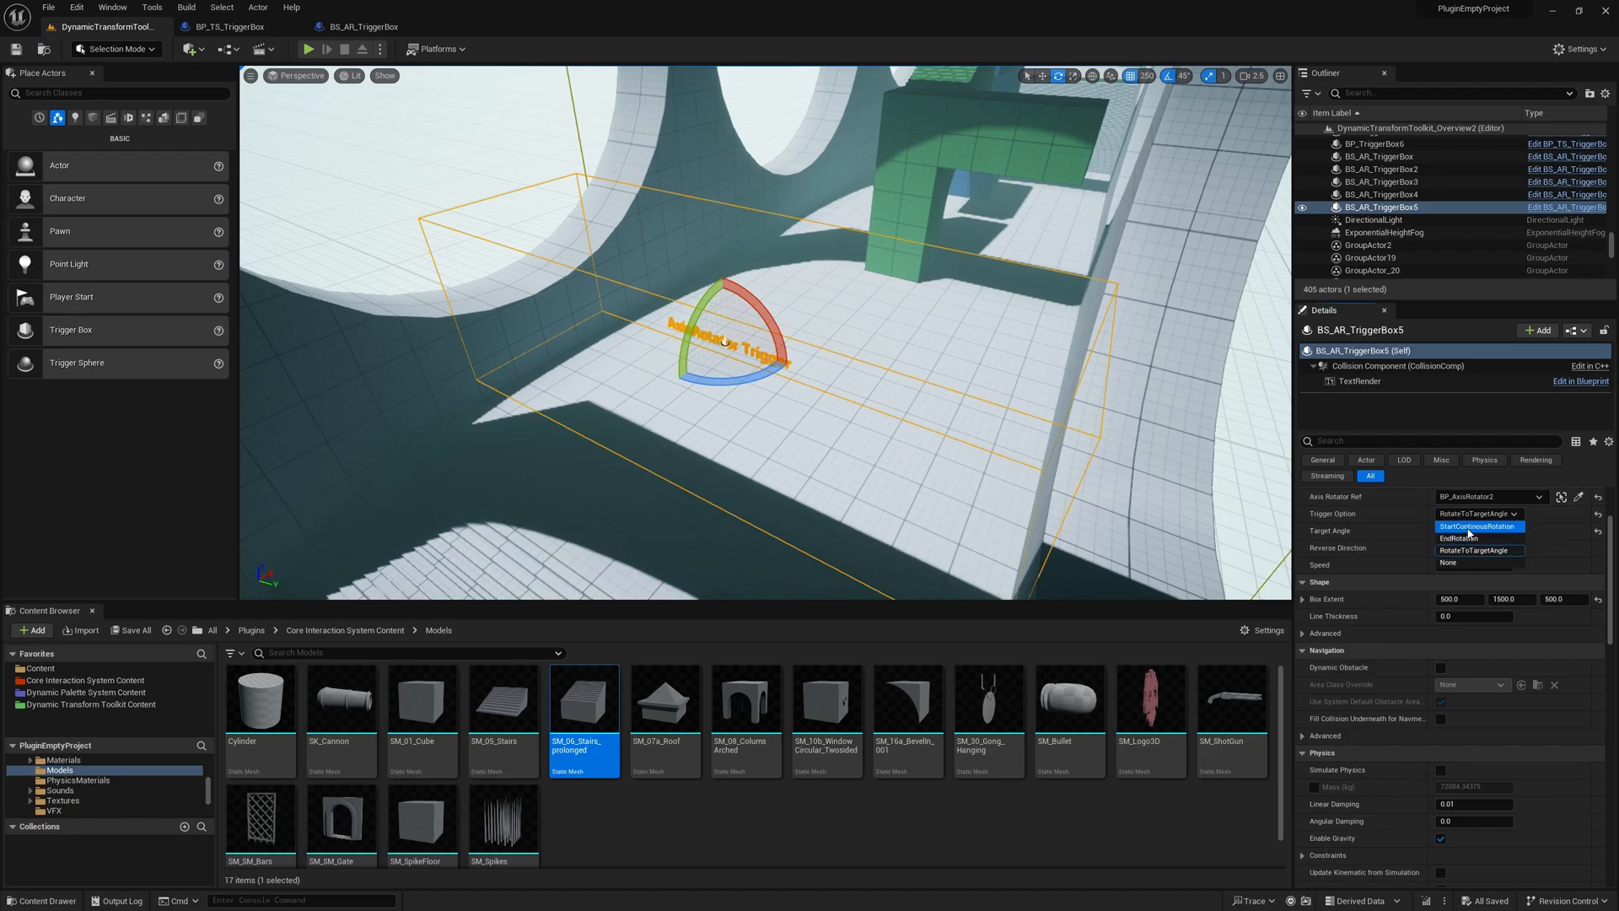
pyautogui.click(307, 49)
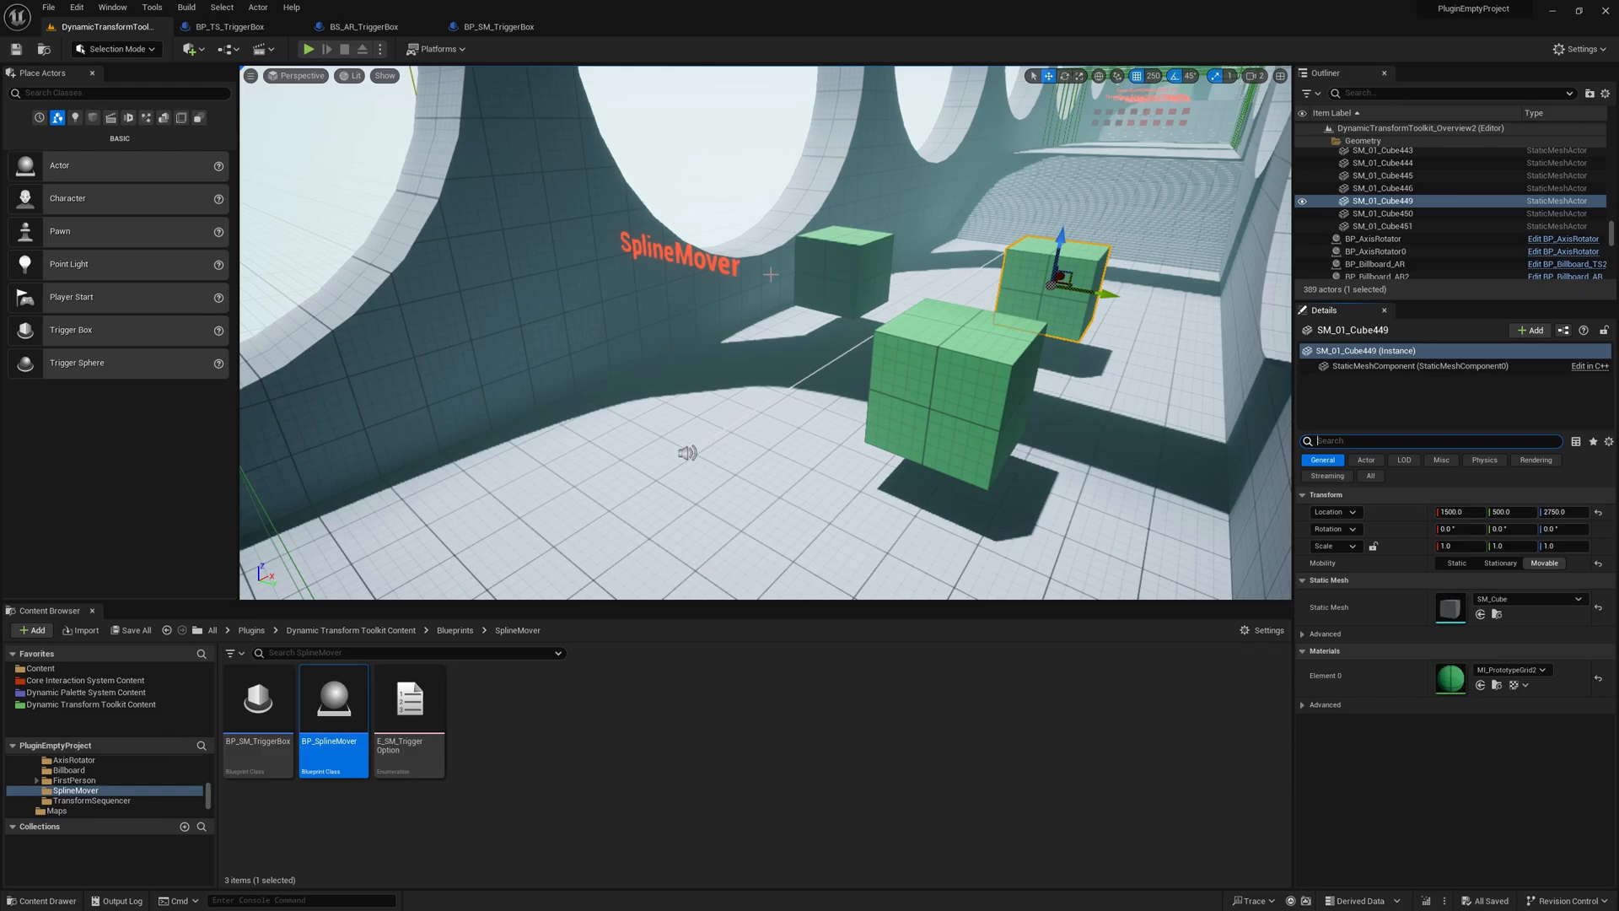
pyautogui.moveTo(721, 245)
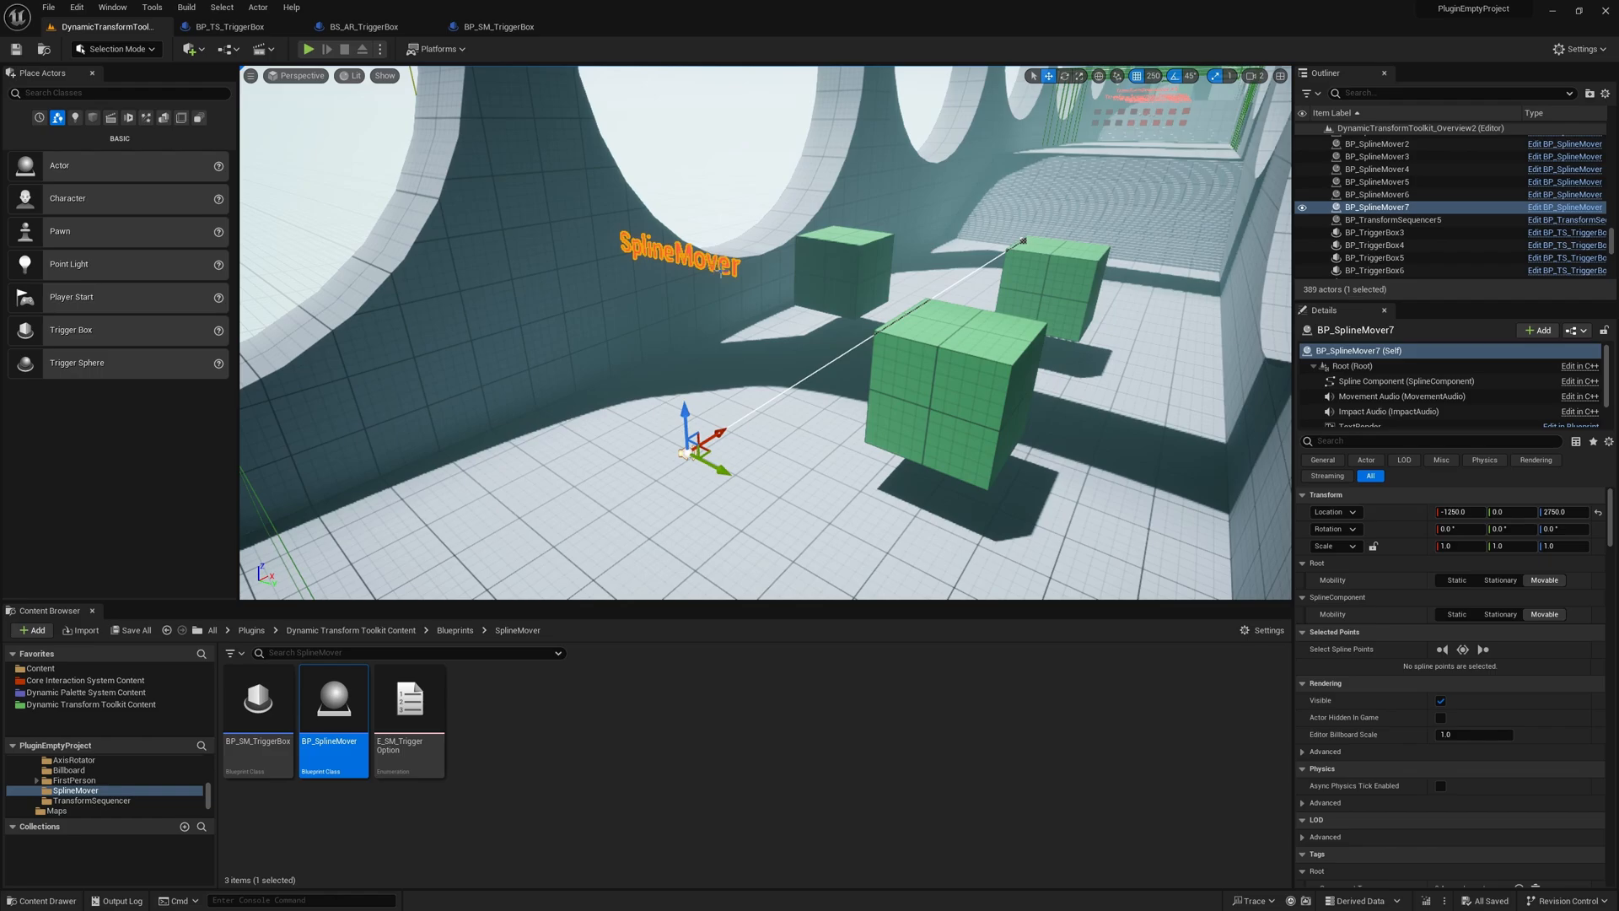
# Step: Filter BP_SplineMover7's Details by 'spline' and set Index [1] Distance on Spline to 1000
pyautogui.write('spline mover')
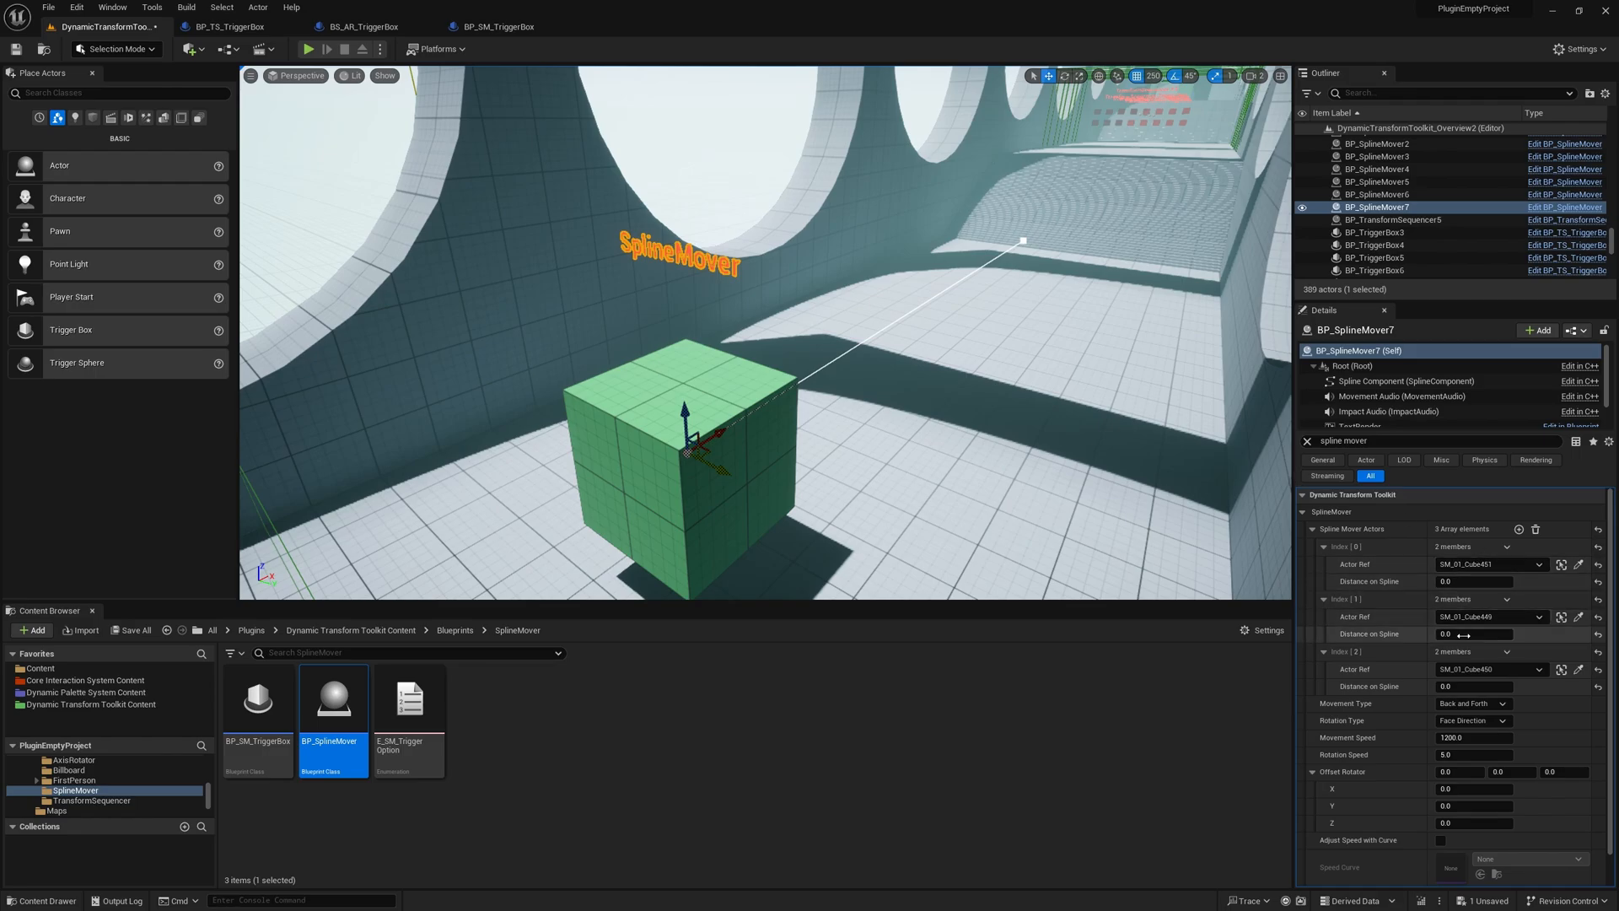
pyautogui.write('1000')
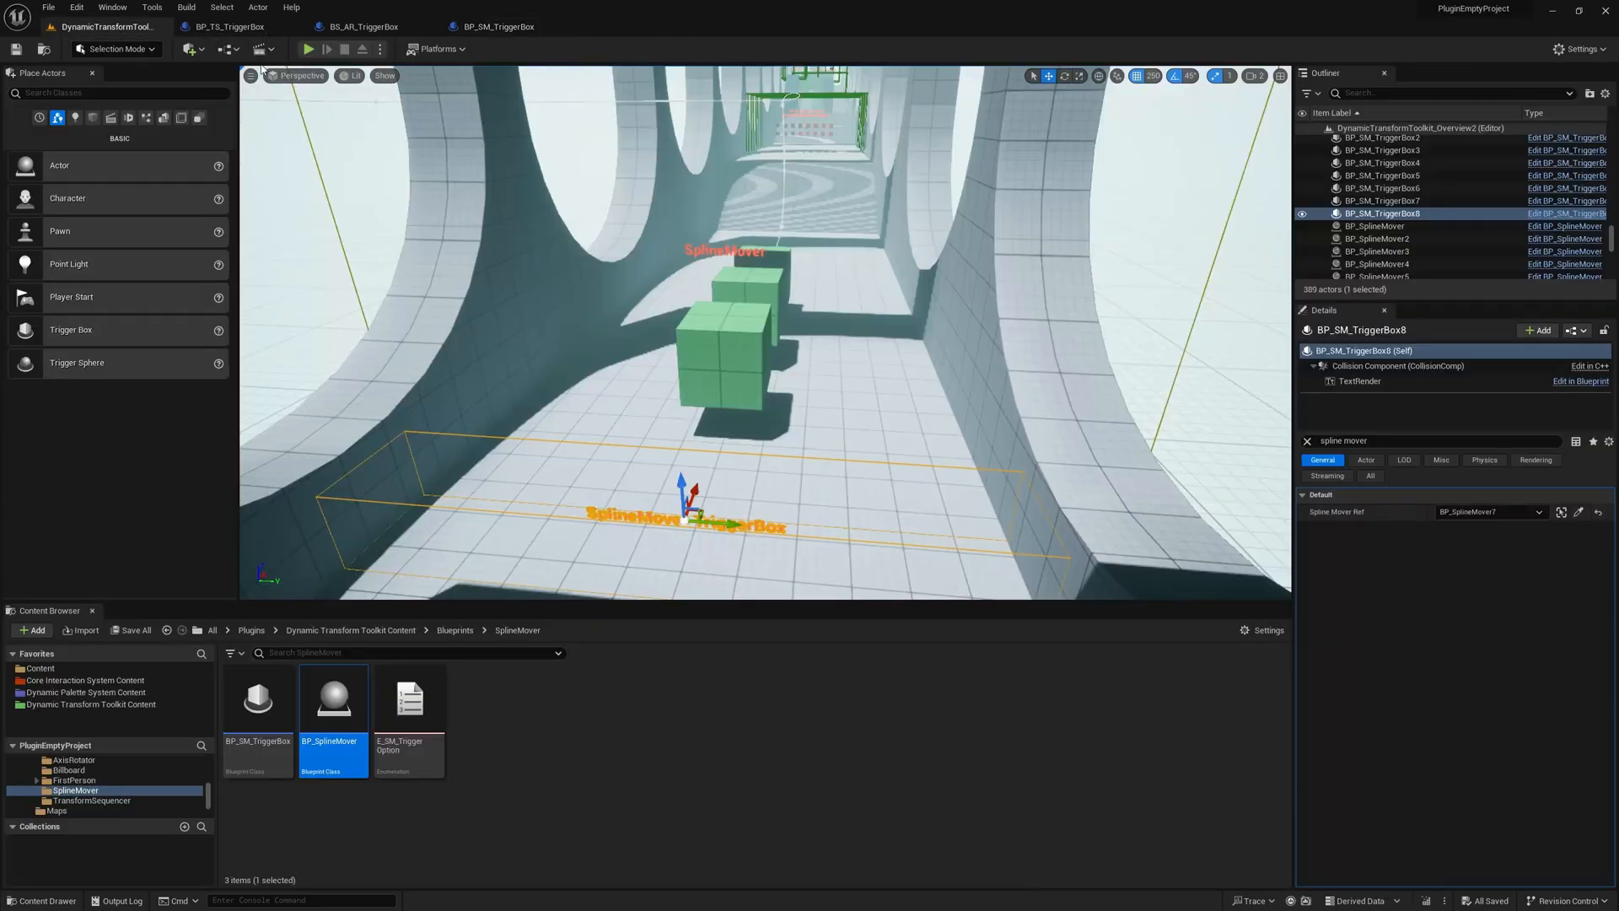
# Step: Check BP_SM_TriggerBox8's Spline Mover Ref, then reselect BP_SplineMover7
pyautogui.click(307, 49)
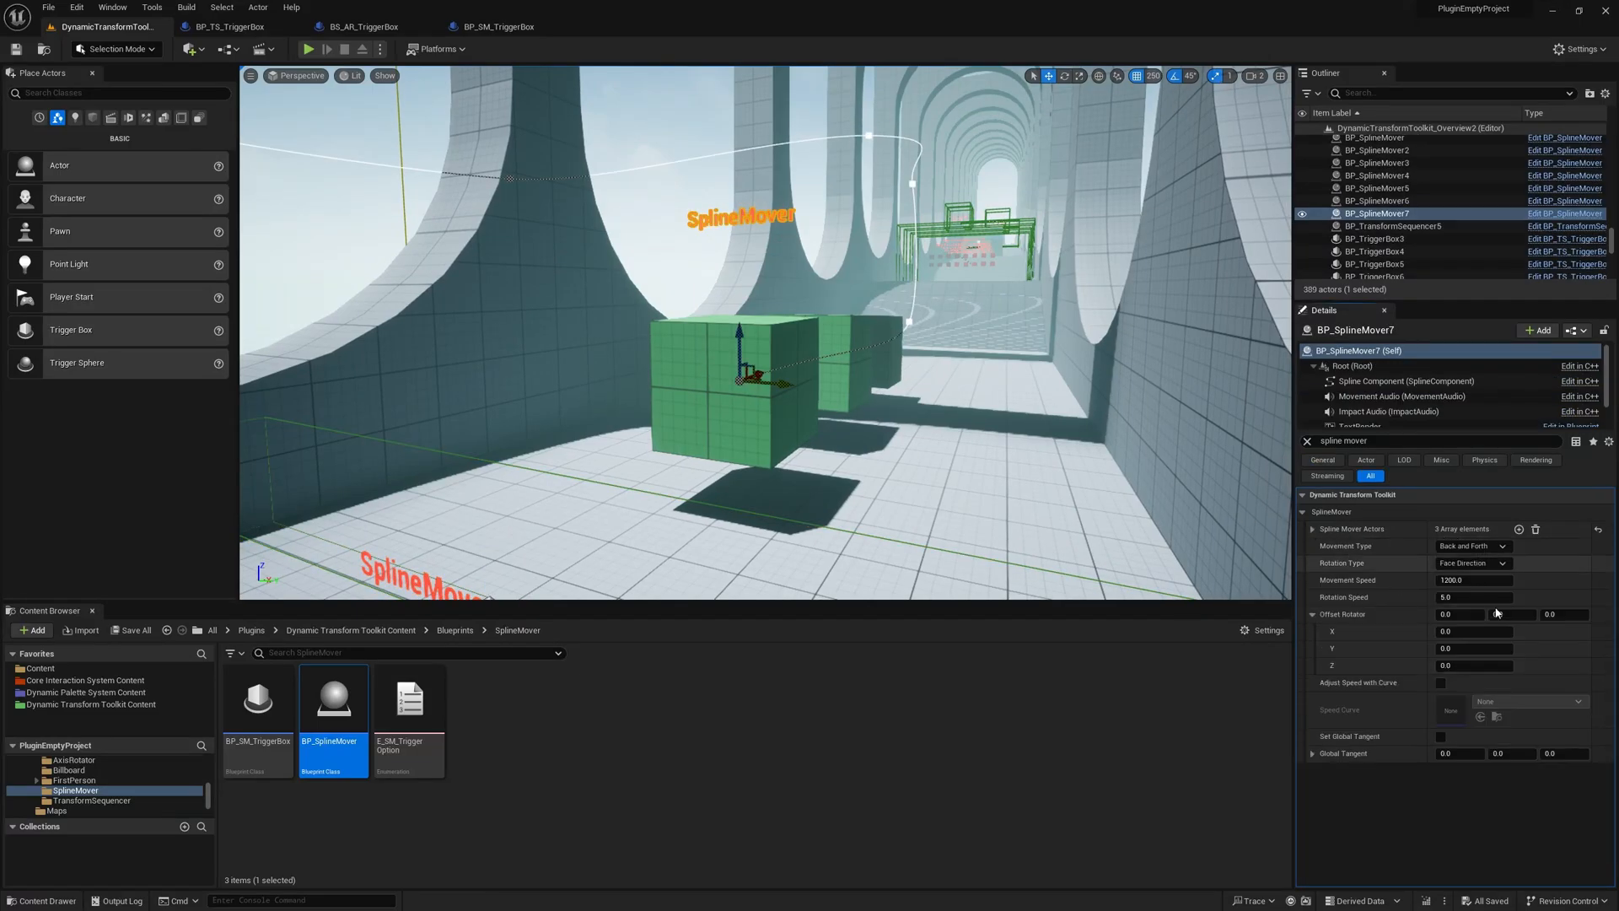
# Step: Set BP_SplineMover7's Movement Type to Loop, then type 'spline'
pyautogui.click(1471, 546)
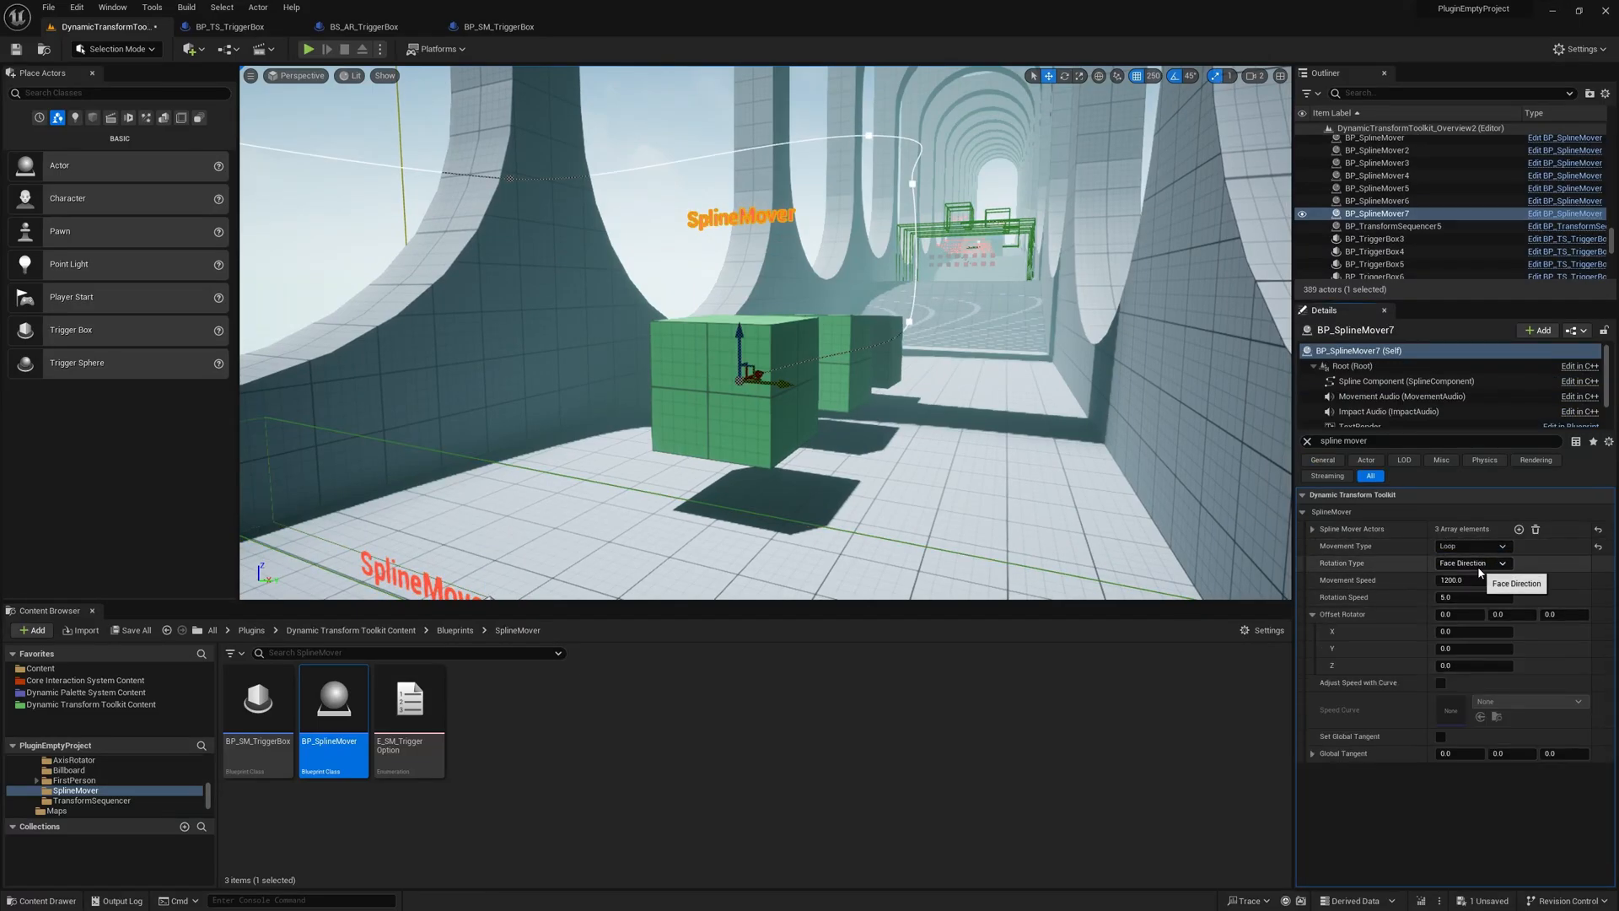
pyautogui.click(1405, 382)
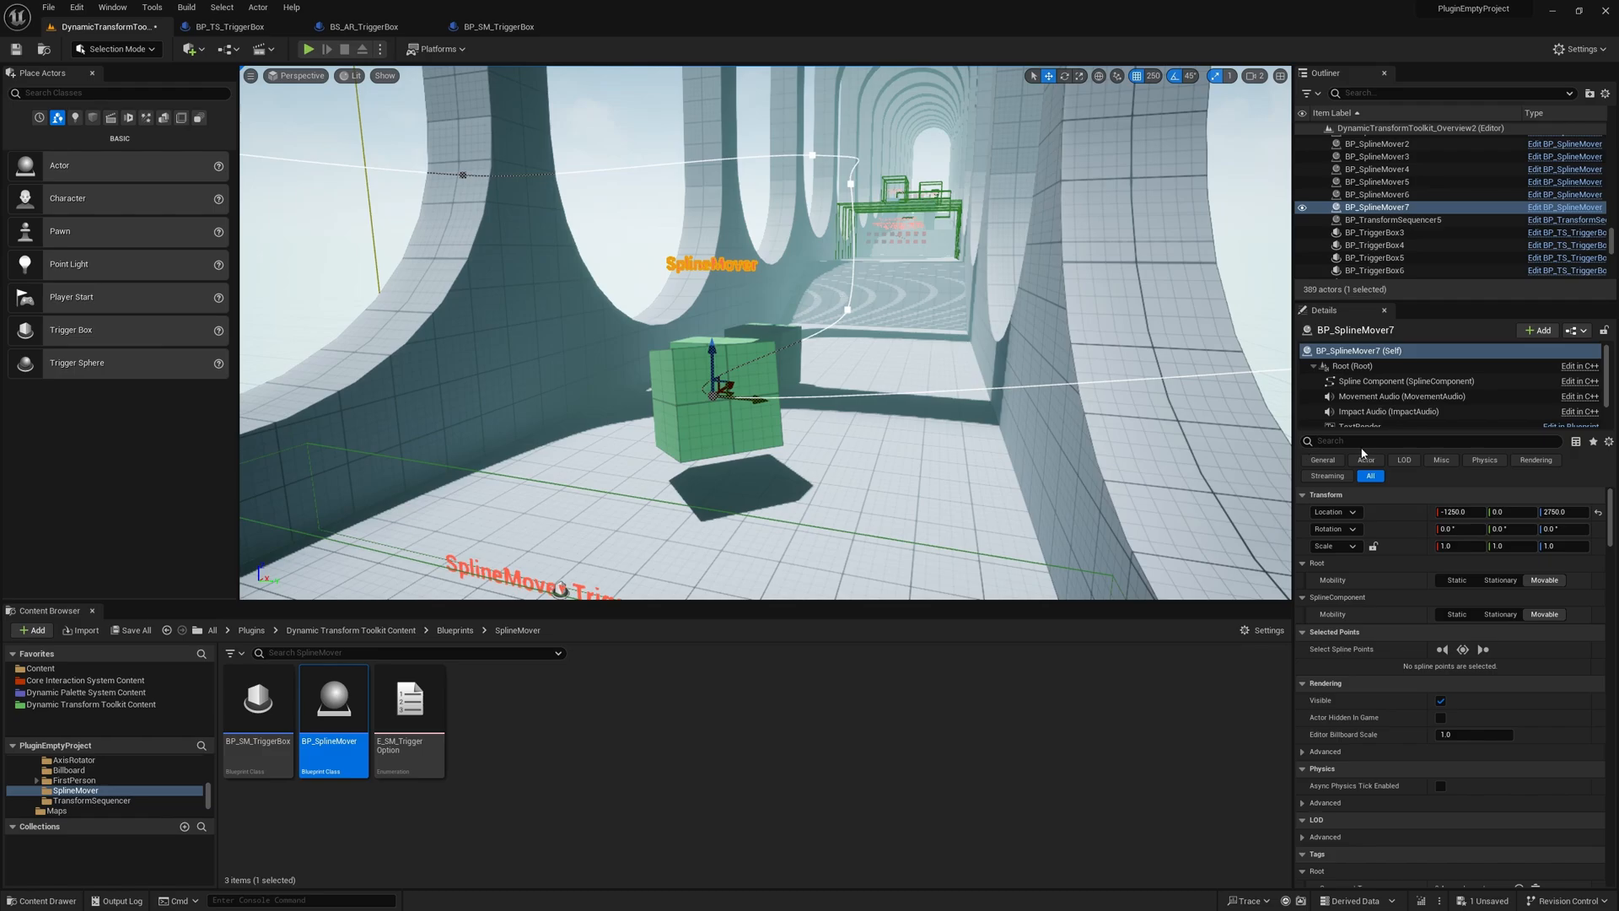
pyautogui.write('splinemo')
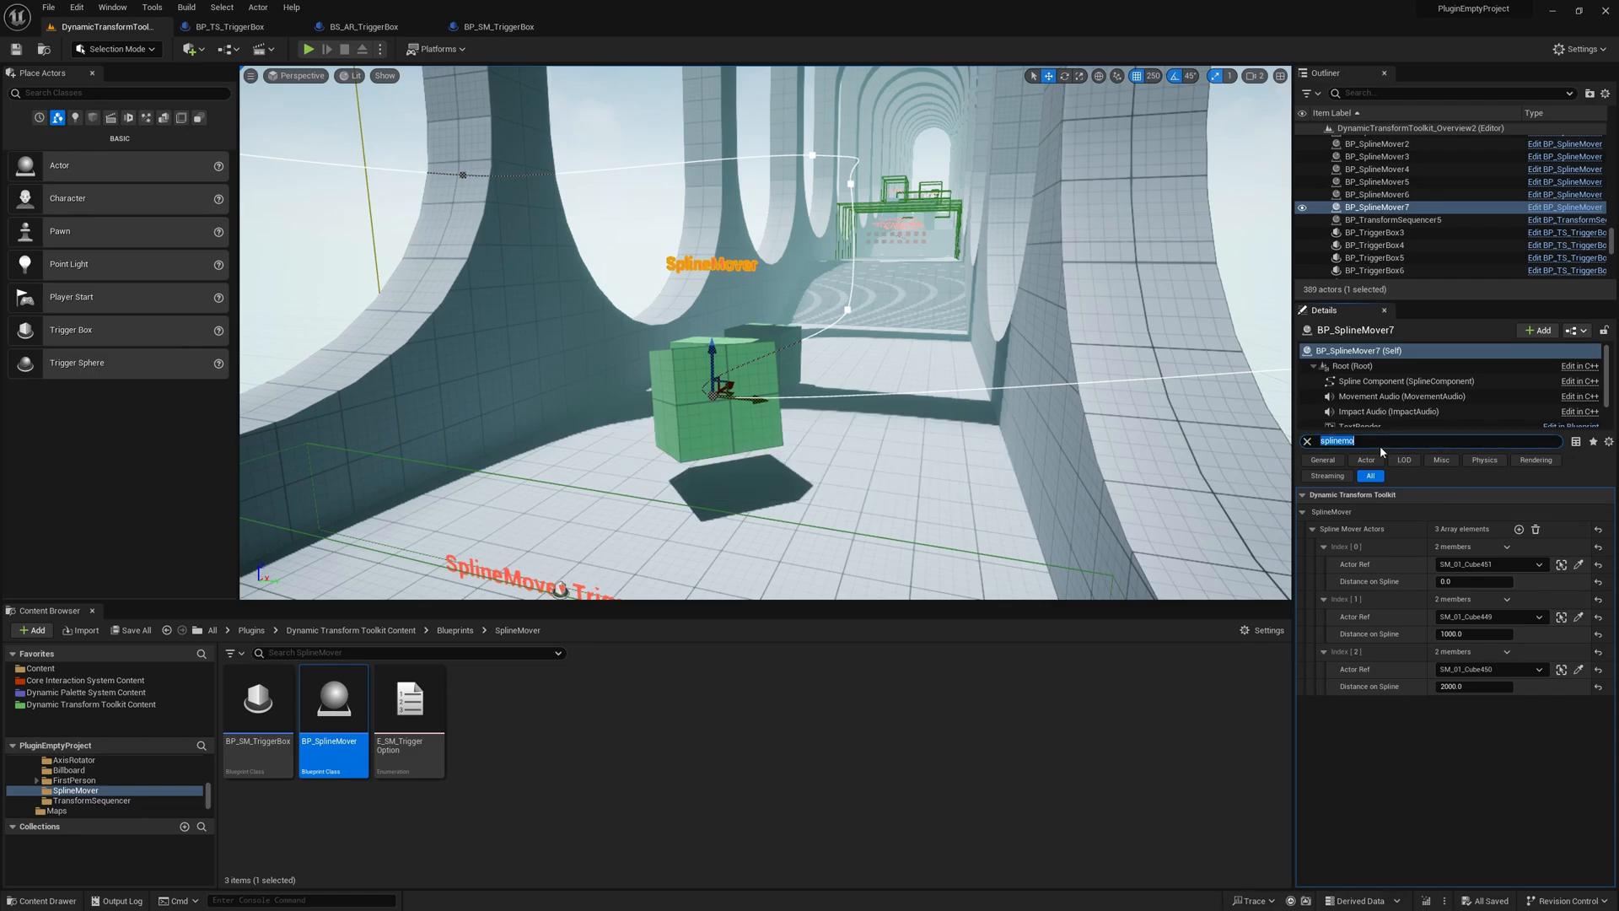
# Step: Type 'dynam', view the Rotation Type options, and open the Typico Games YouTube channel
pyautogui.write('dynam')
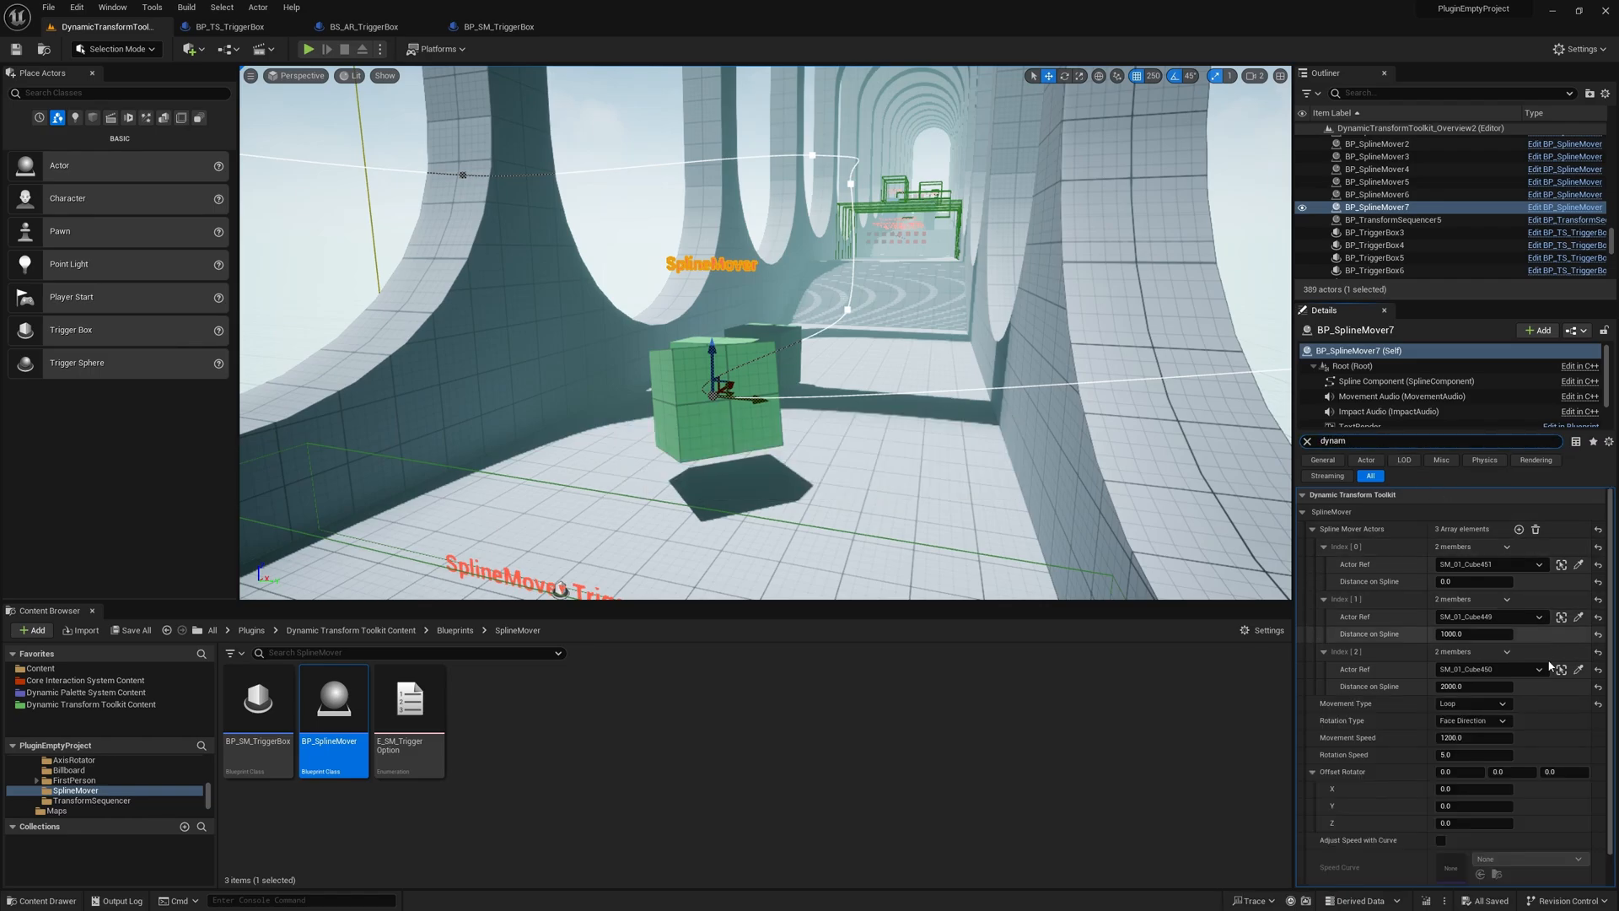
pyautogui.click(1471, 719)
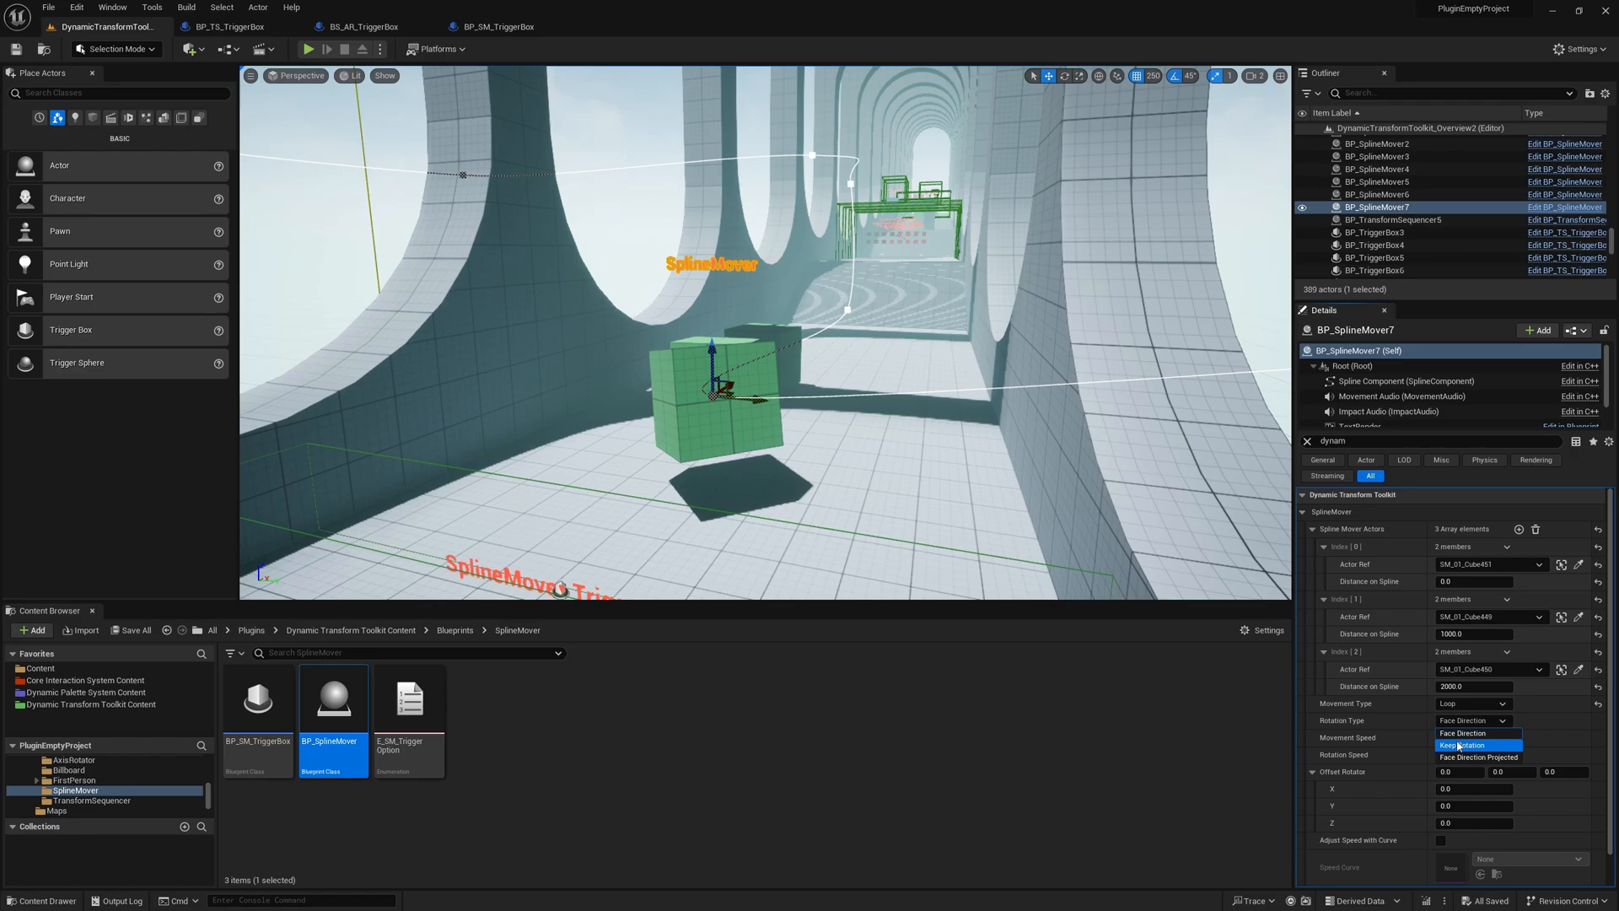
pyautogui.moveTo(1477, 758)
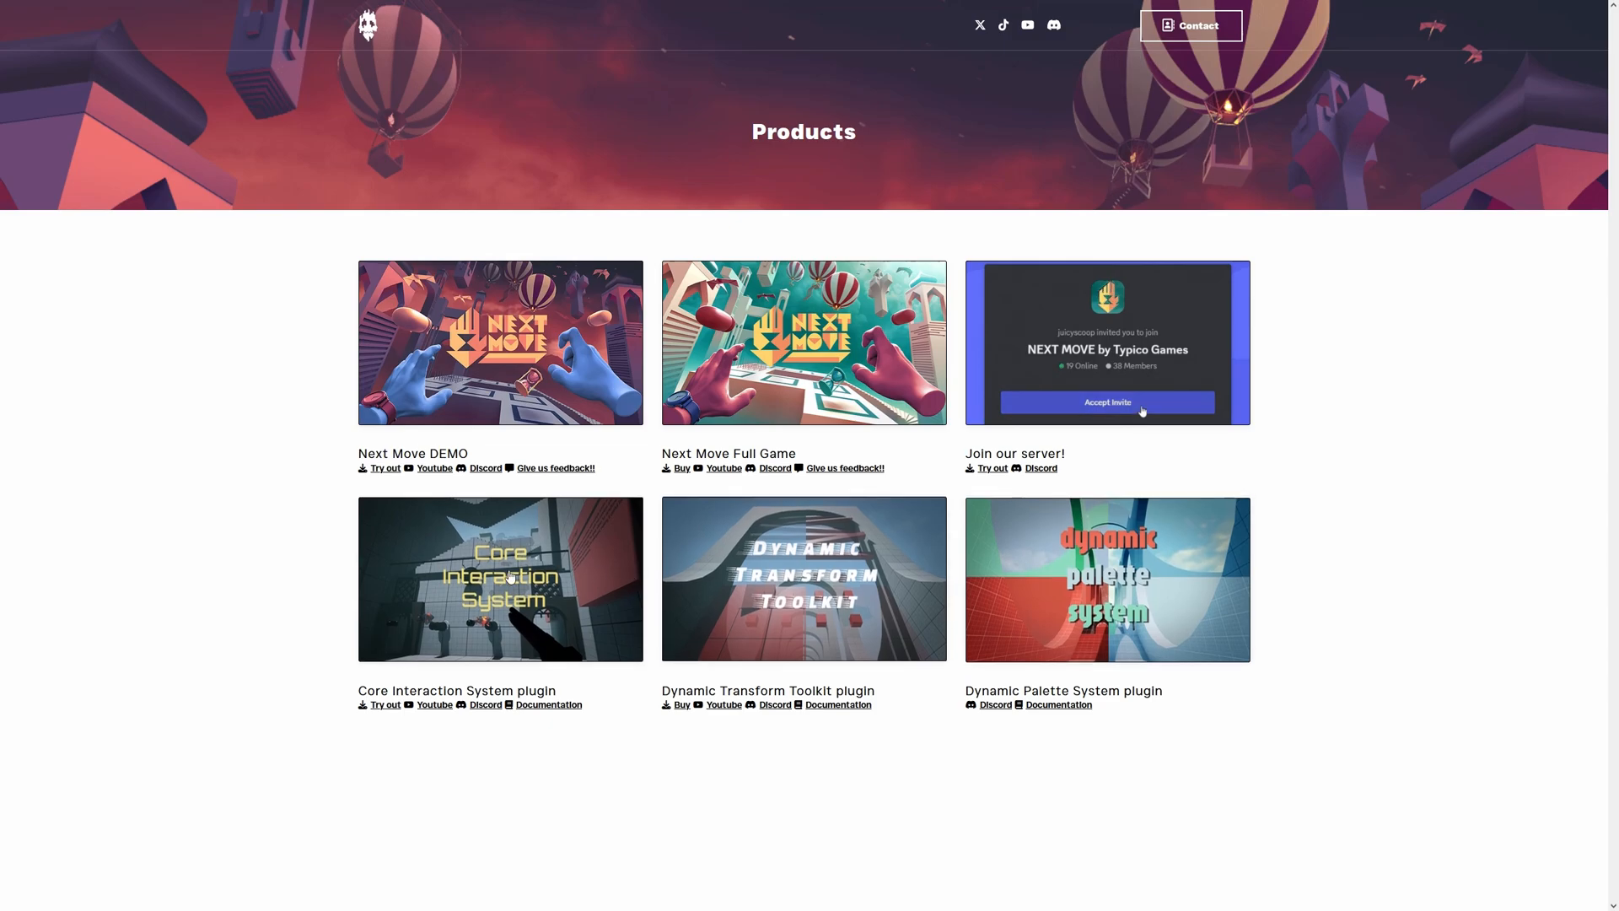
pyautogui.click(1107, 401)
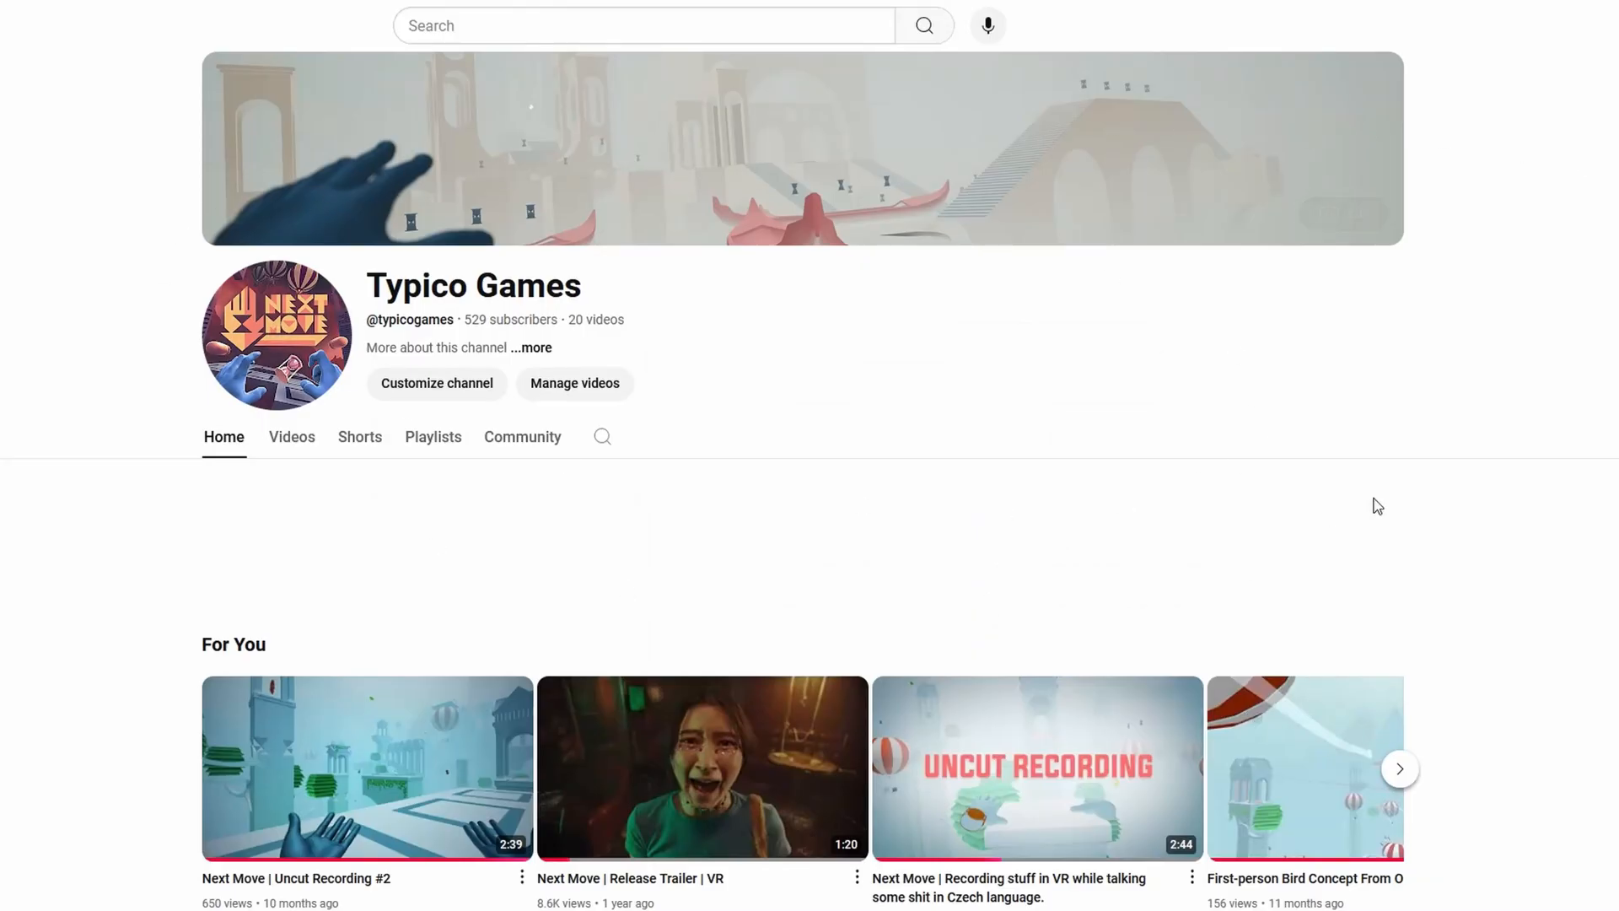
# Step: Scroll the Typico Games channel home down to the For You row of Next Move videos
pyautogui.scroll(-3)
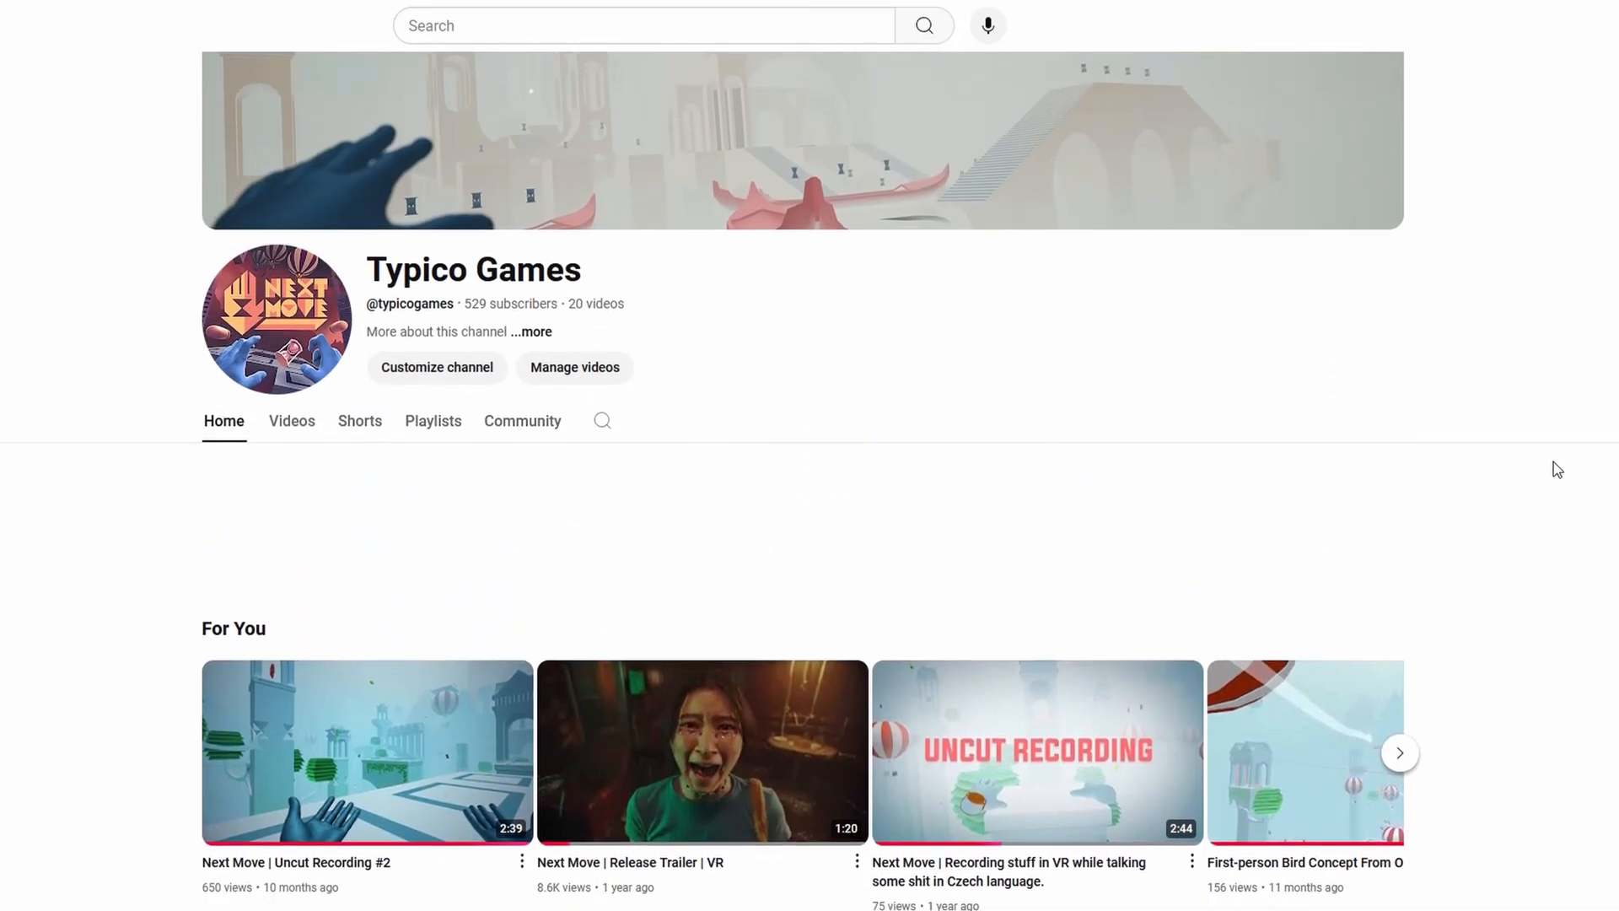